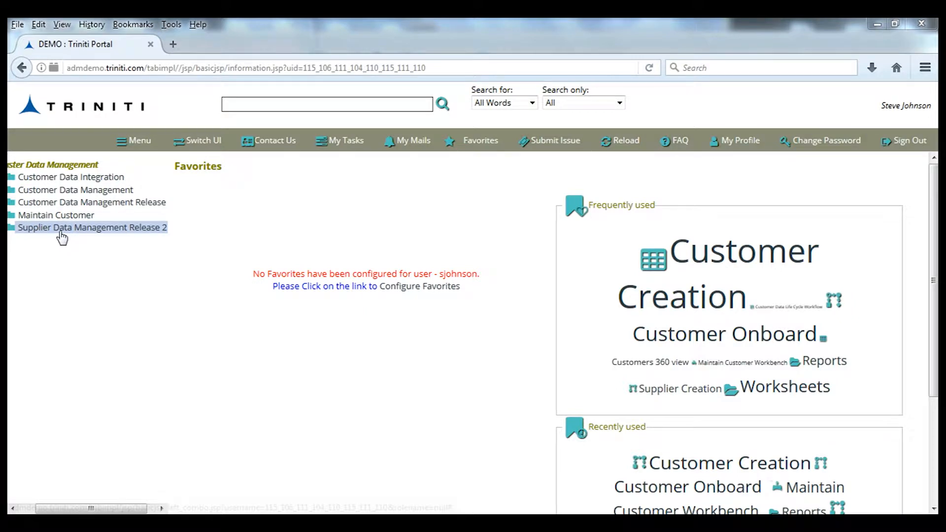
Step: Show the Supplier Creation workflow diagram from Supplier Data Management Release 2
{"action": "left_click", "coordinate": [89, 228]}
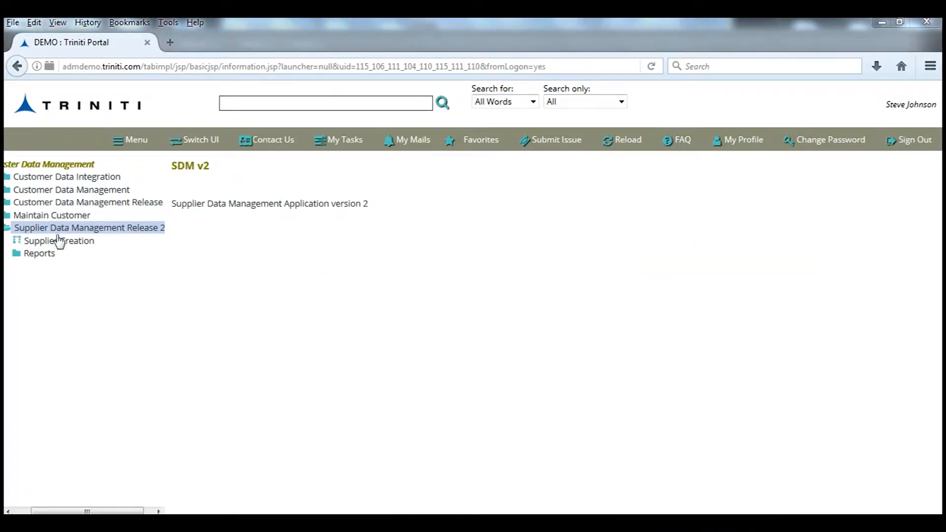
{"action": "left_click", "coordinate": [58, 240]}
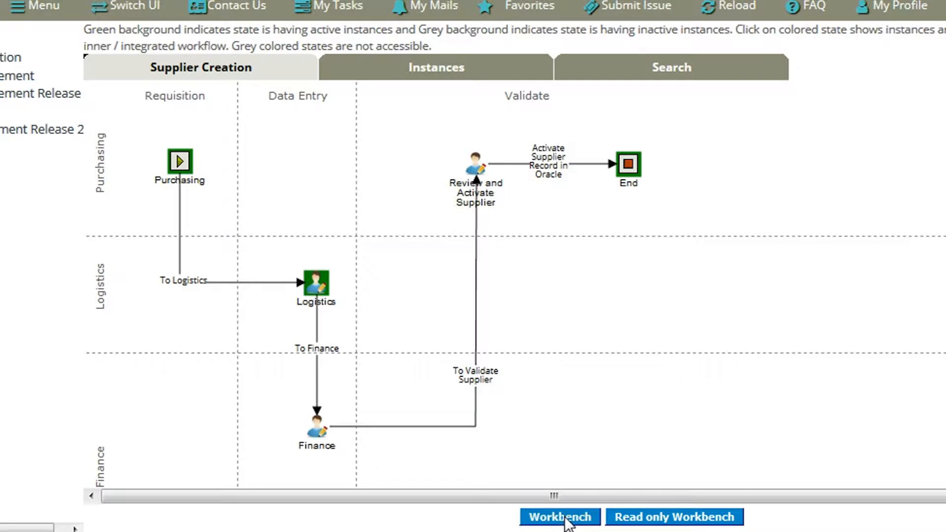
Step: Add a Supplier node named Hamrick Mills, type SUPPLIER, in the Purchasing workbench and apply
{"action": "left_click", "coordinate": [558, 518]}
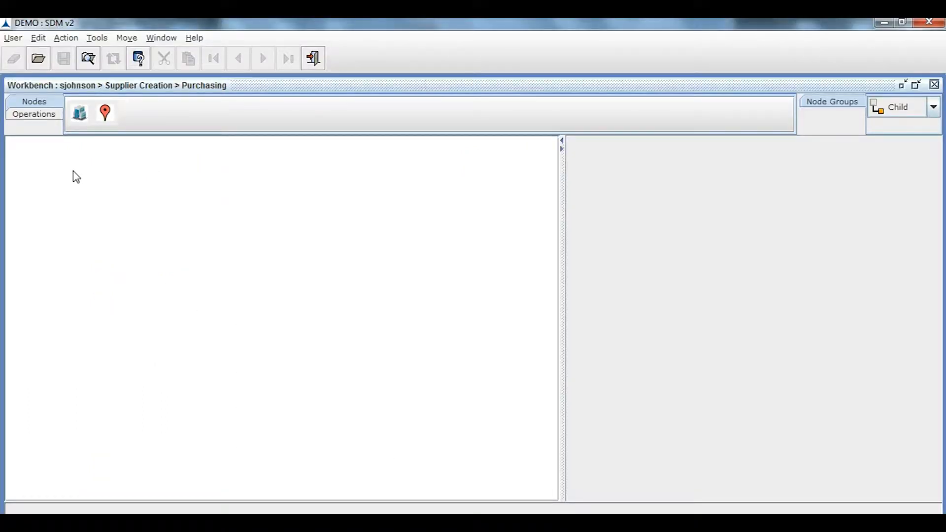
{"action": "left_click", "coordinate": [78, 113]}
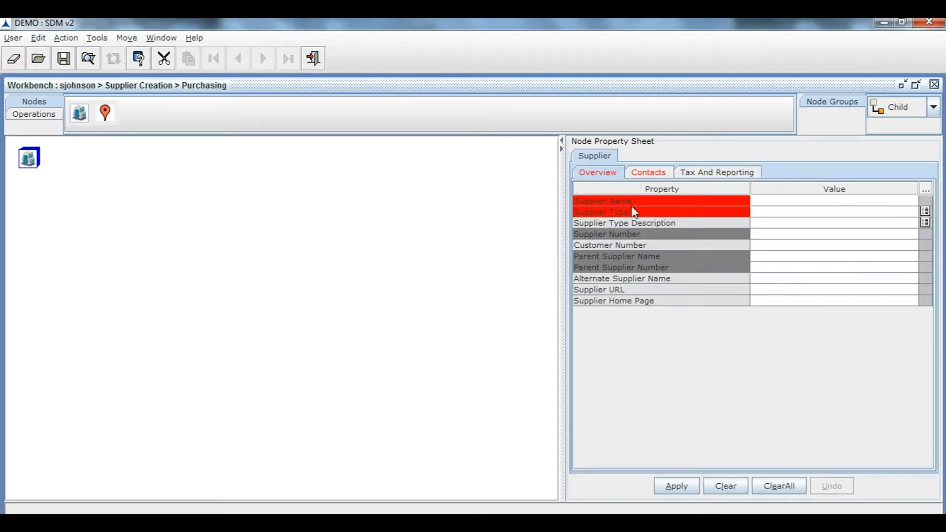
{"action": "left_click", "coordinate": [833, 200]}
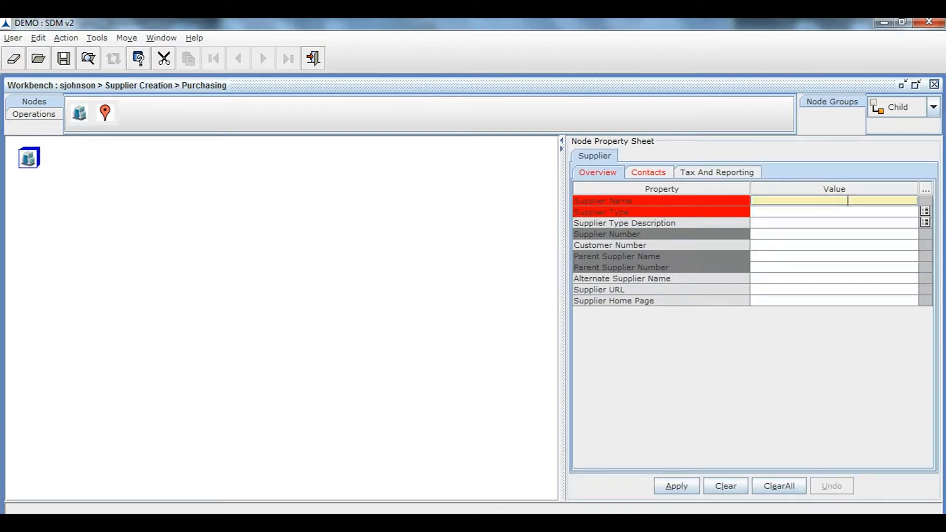
{"action": "left_click", "coordinate": [925, 211]}
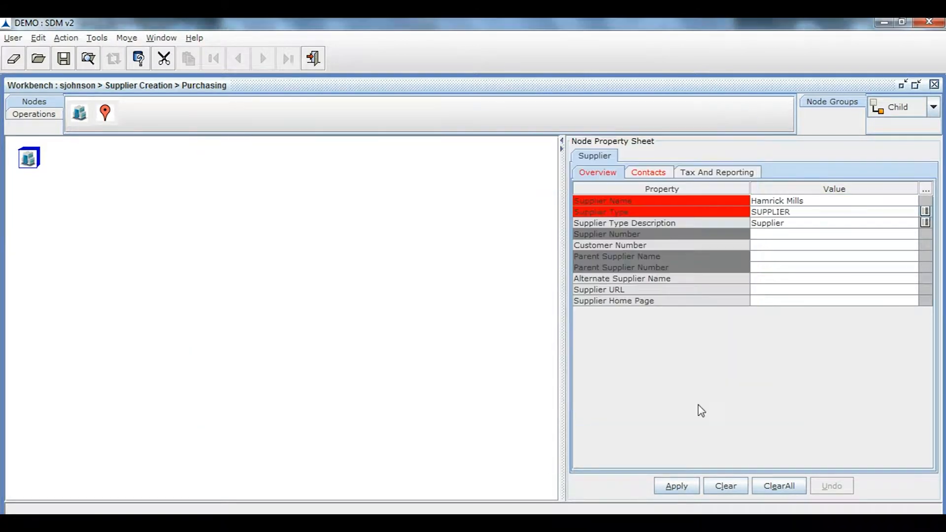
{"action": "left_click", "coordinate": [675, 486]}
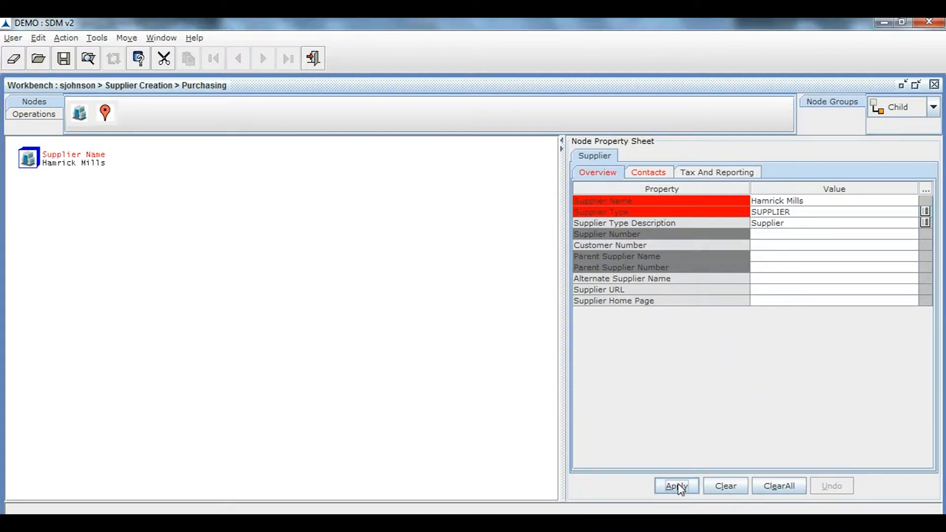
{"action": "left_click", "coordinate": [648, 172]}
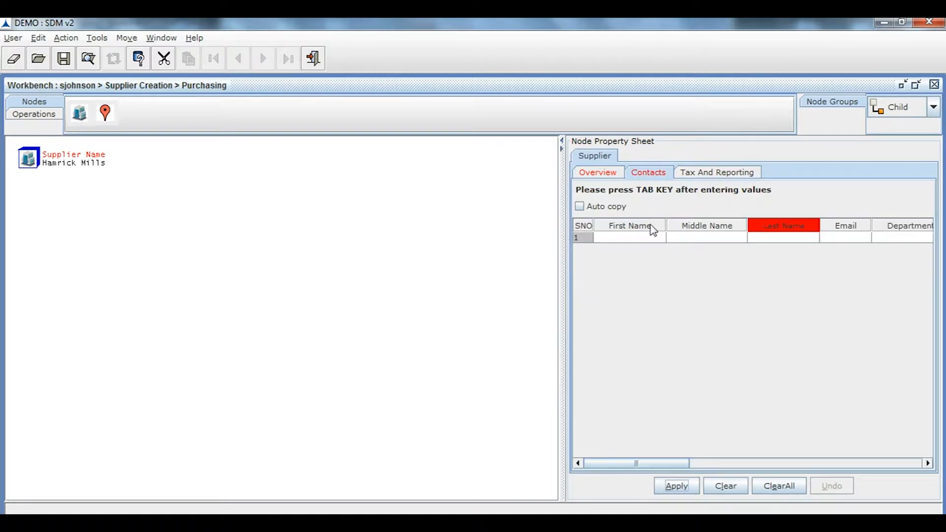
{"action": "left_click", "coordinate": [628, 238]}
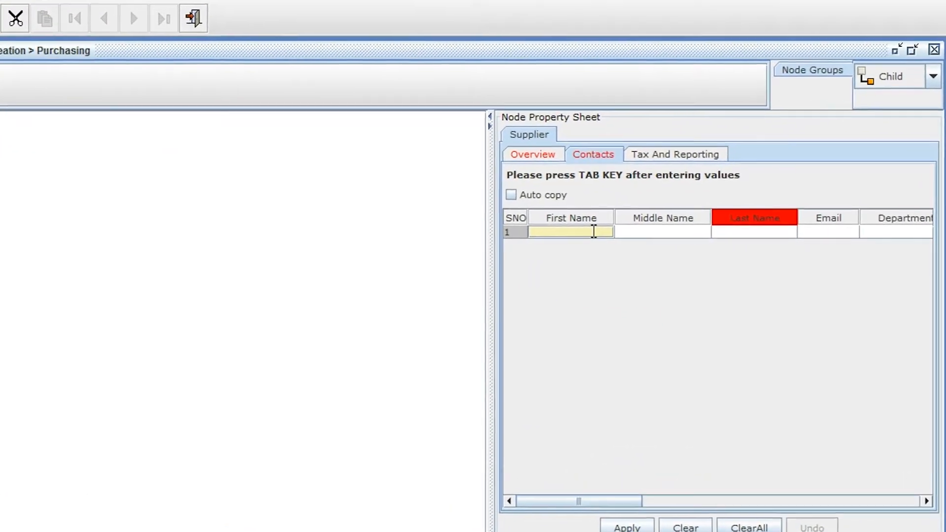
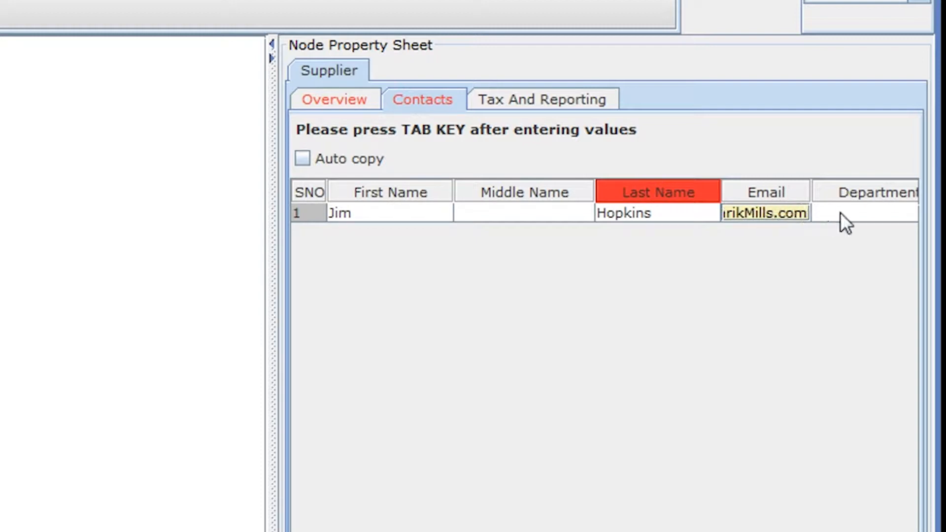
{"action": "key", "text": "Tab"}
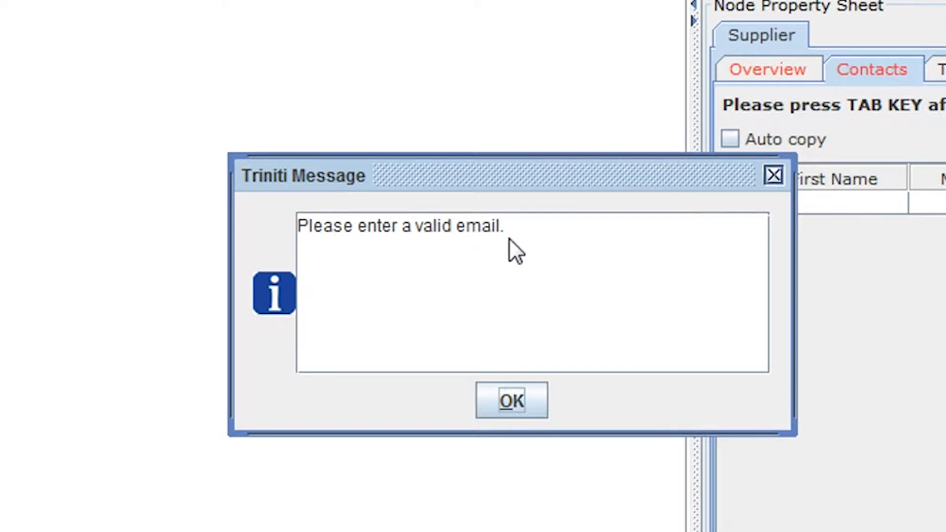
{"action": "left_click", "coordinate": [511, 400]}
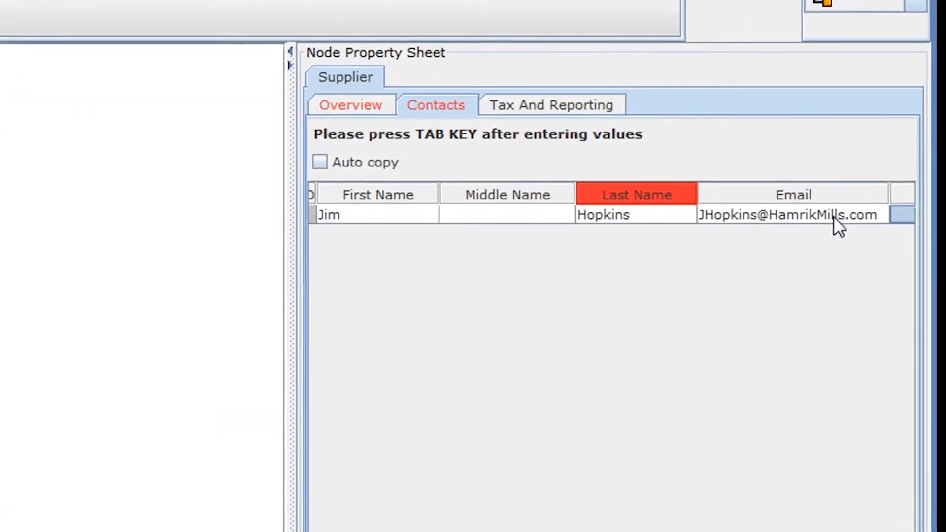
{"action": "left_click", "coordinate": [789, 214]}
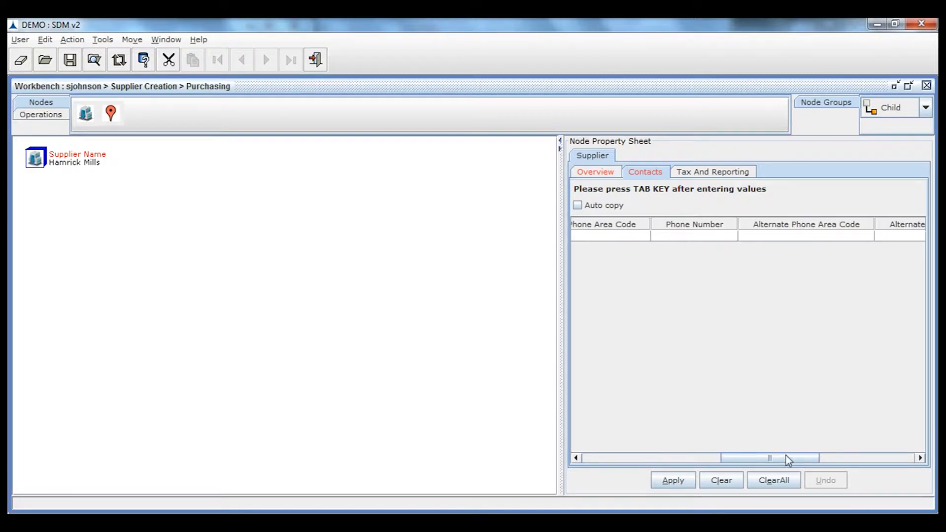
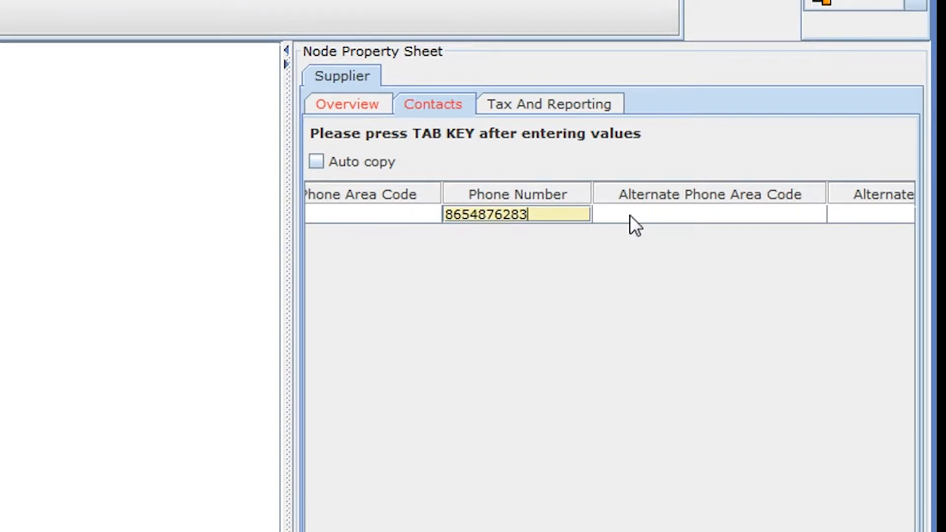
{"action": "key", "text": "tab"}
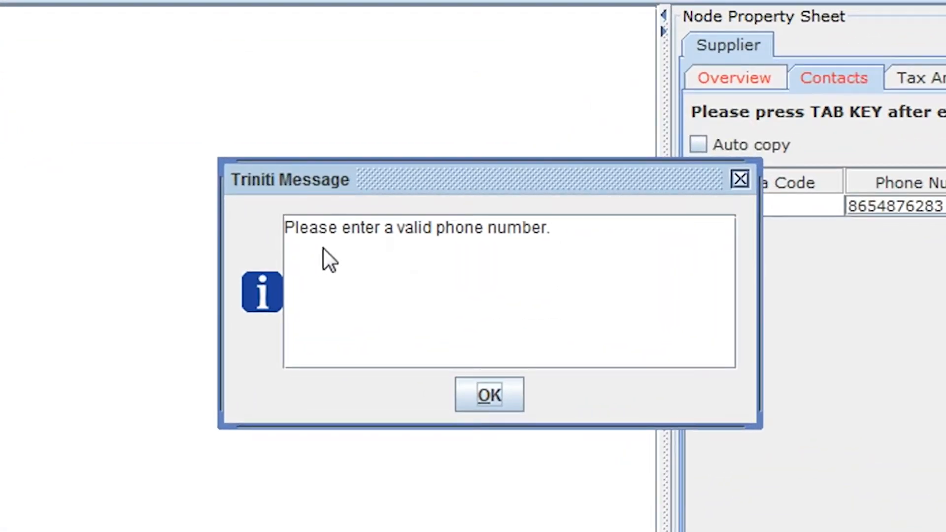
{"action": "left_click", "coordinate": [489, 395]}
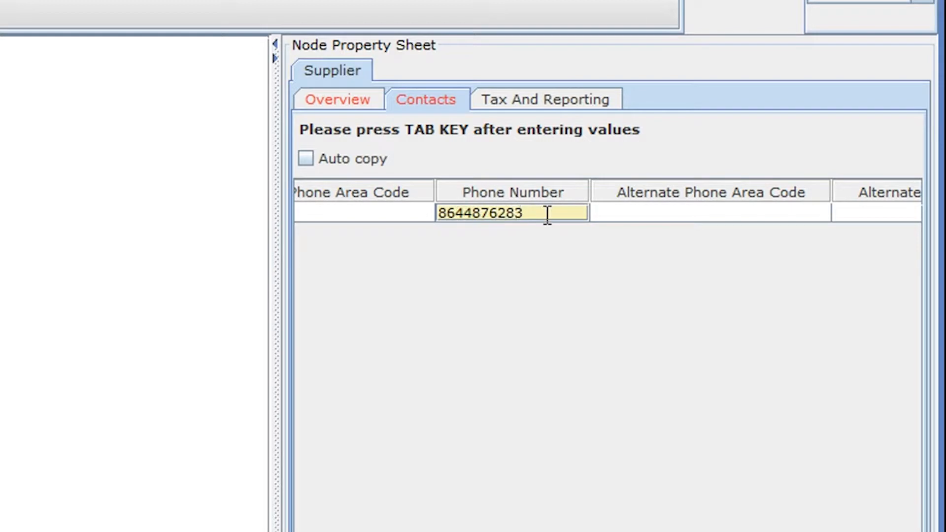
{"action": "key", "text": "tab"}
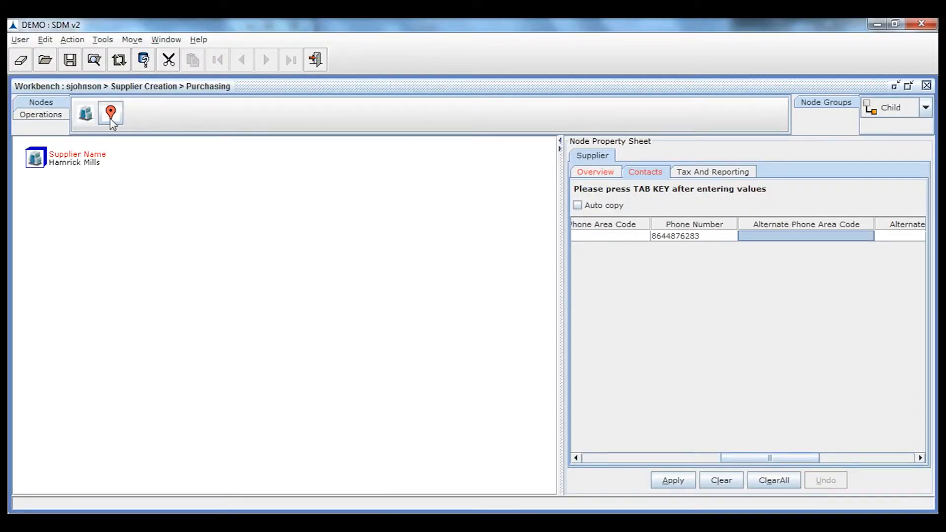
{"action": "mouse_move", "coordinate": [76, 197]}
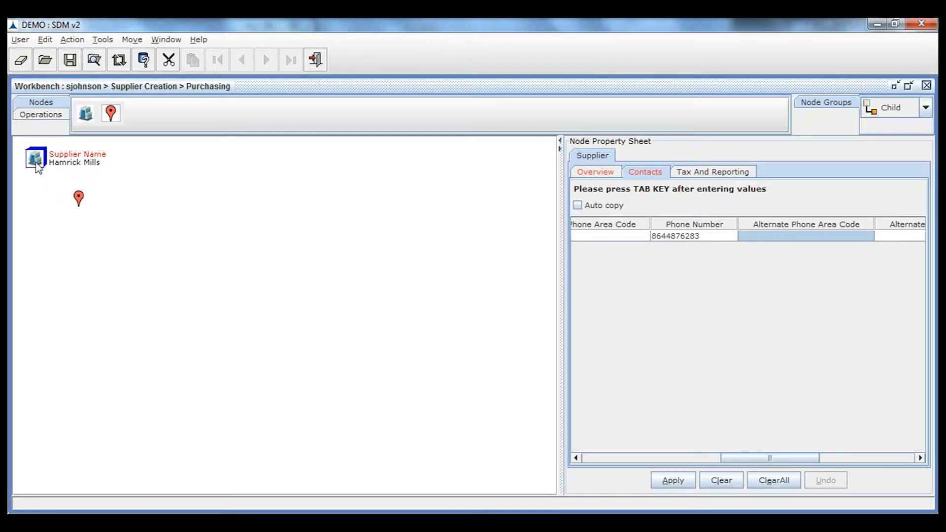
{"action": "left_click", "coordinate": [79, 198]}
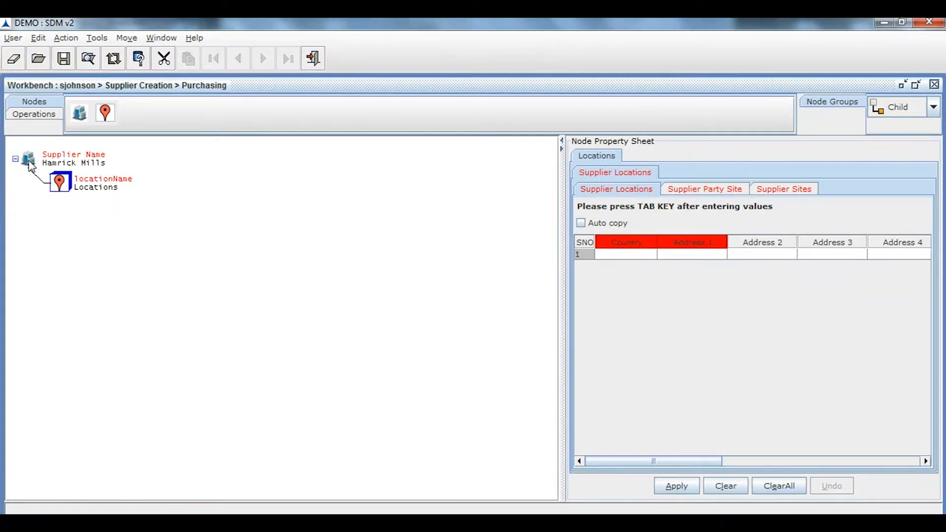
{"action": "left_click", "coordinate": [104, 112]}
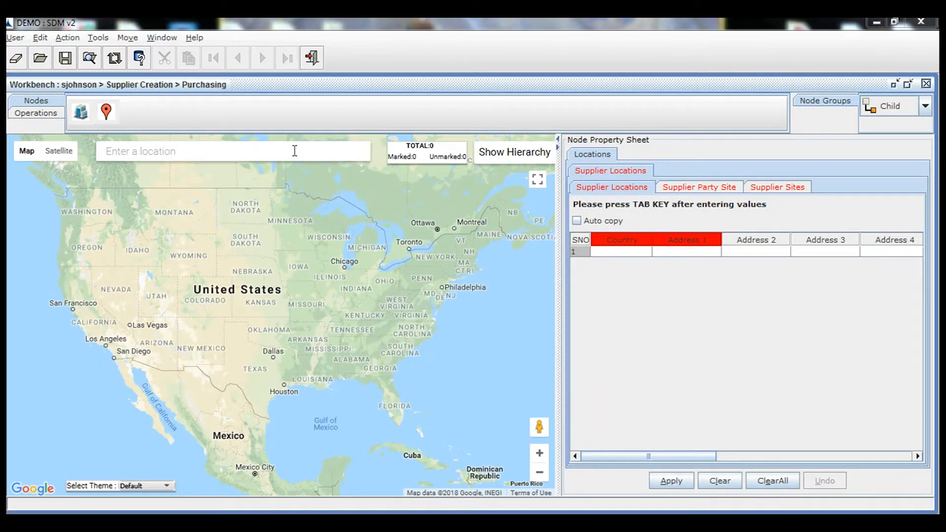
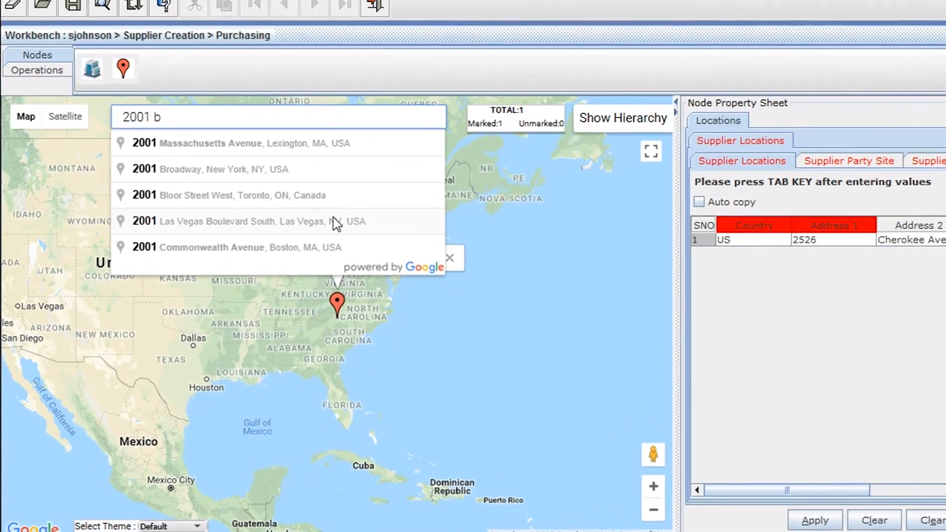
{"action": "left_click", "coordinate": [259, 221]}
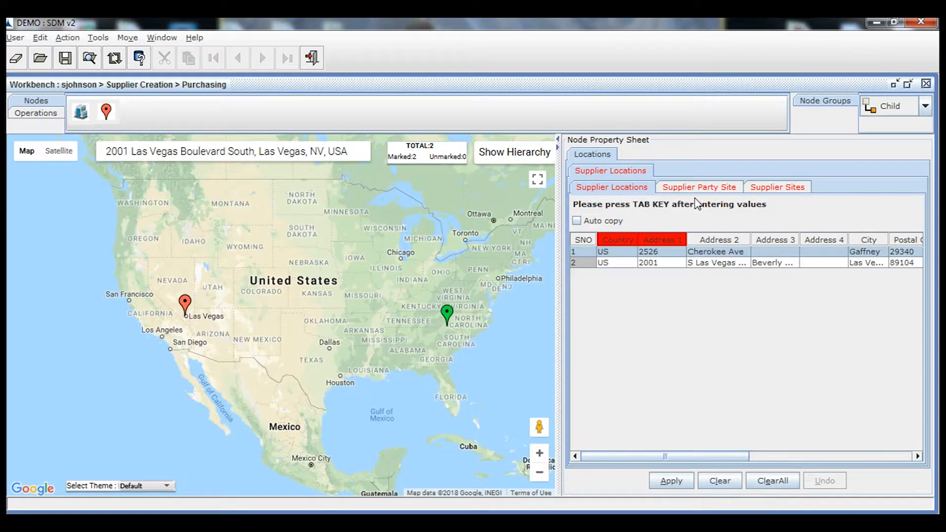
{"action": "left_click", "coordinate": [699, 188]}
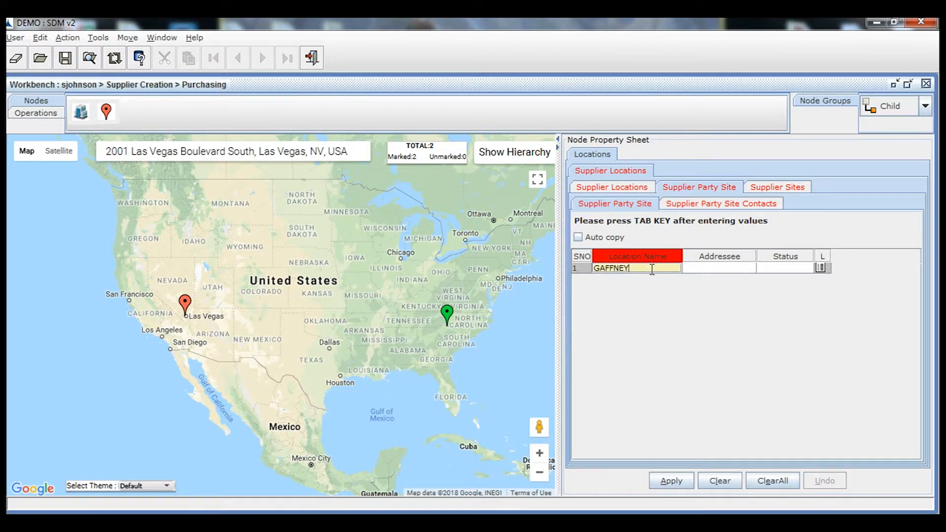
{"action": "left_click", "coordinate": [720, 203]}
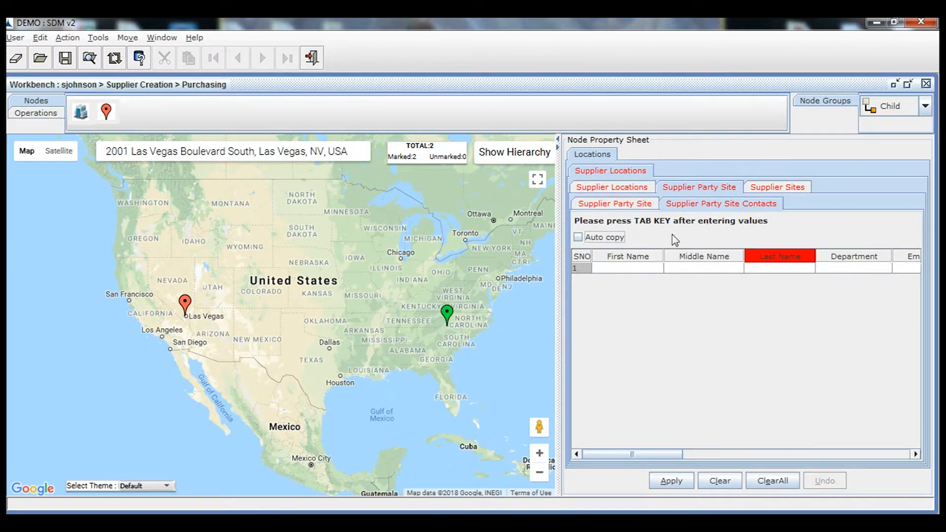
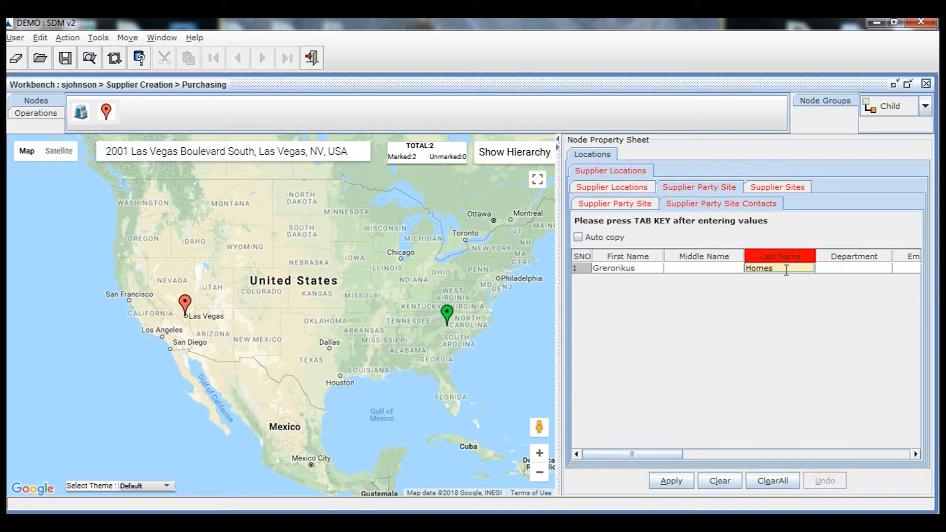
{"action": "left_click", "coordinate": [777, 187]}
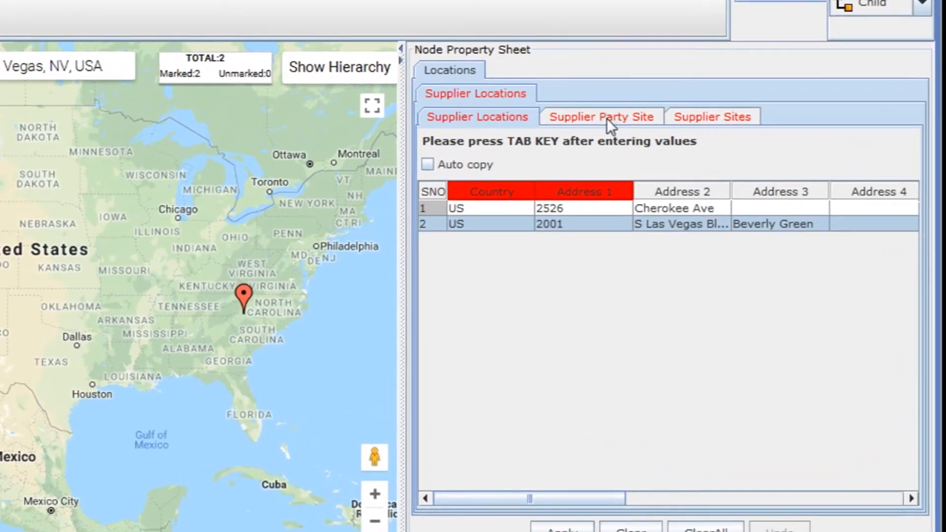
Step: Start the Las Vegas party site and set the supplier site's operating unit to Vision Operations
{"action": "left_click", "coordinate": [602, 117]}
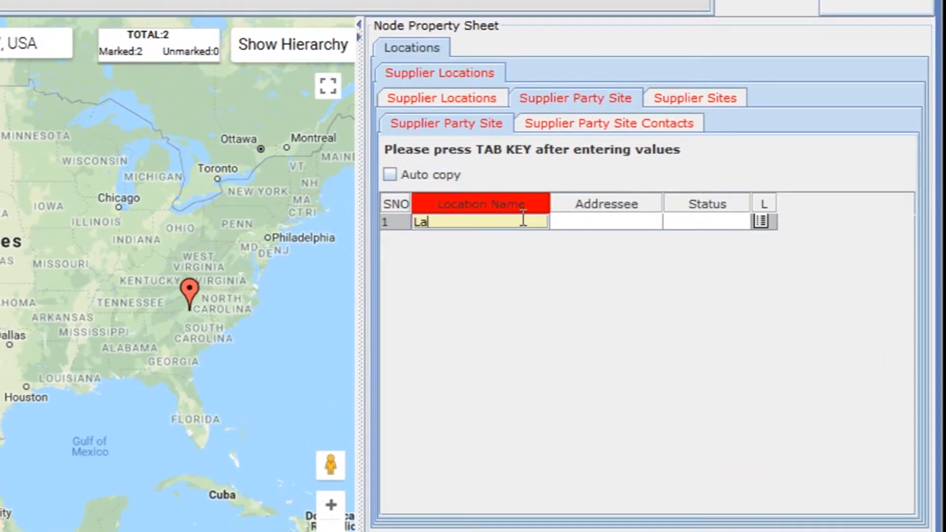
{"action": "left_click", "coordinate": [608, 123]}
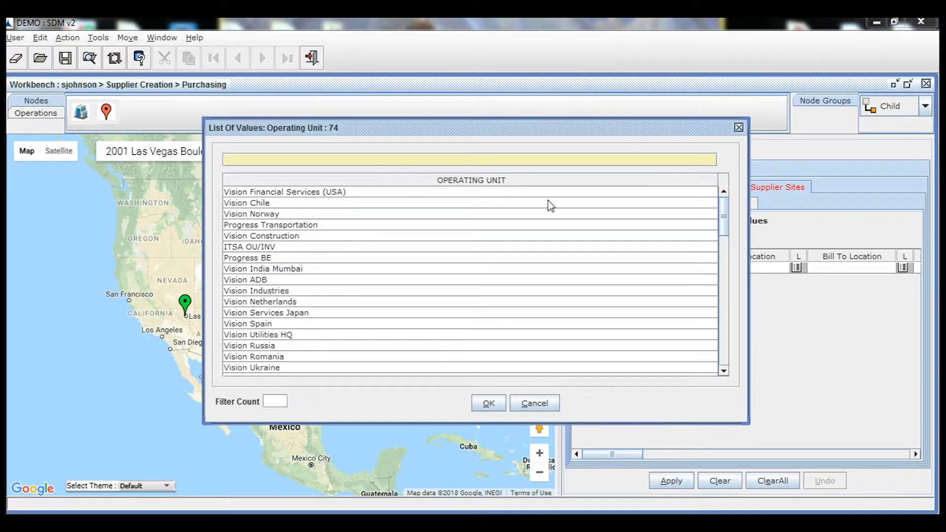
{"action": "type", "text": "vision"}
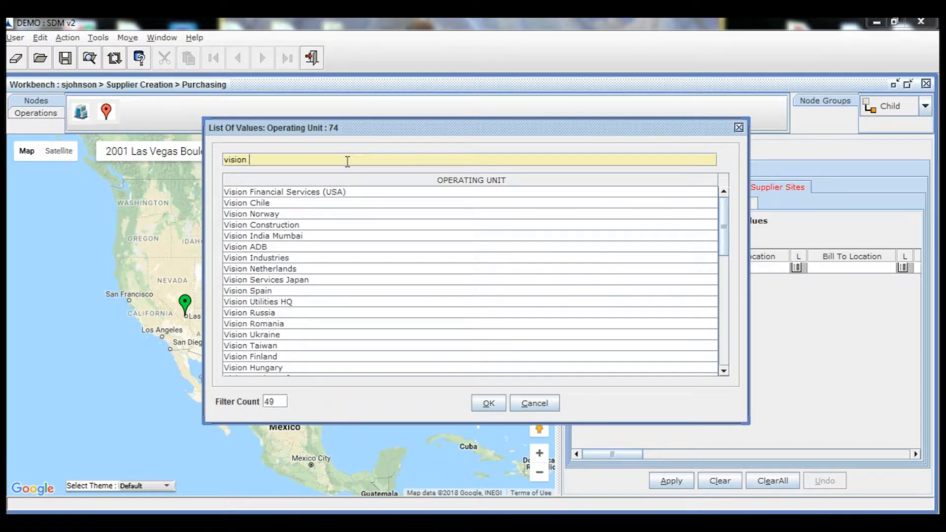
{"action": "left_click", "coordinate": [488, 403]}
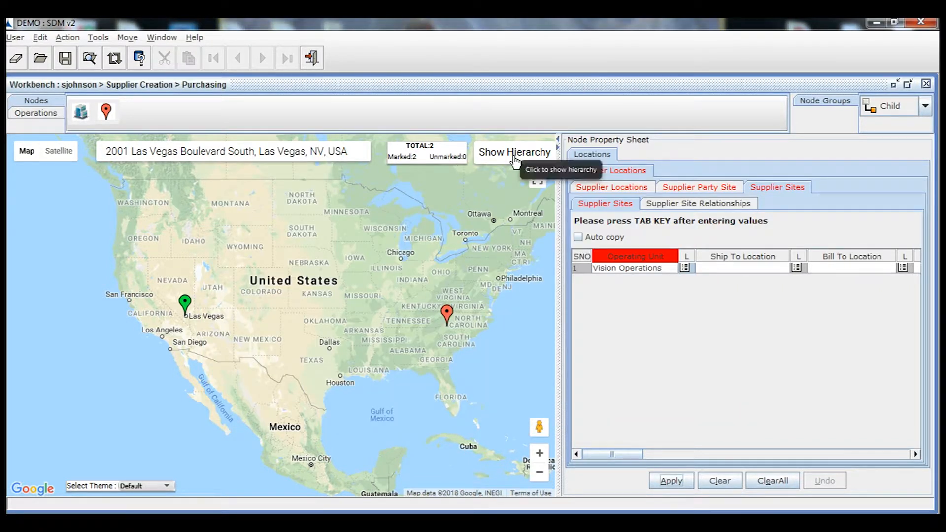
Step: Send the Hamrick Mills request from Purchasing to Logistics via the hierarchy's Operations menu
{"action": "left_click", "coordinate": [514, 152]}
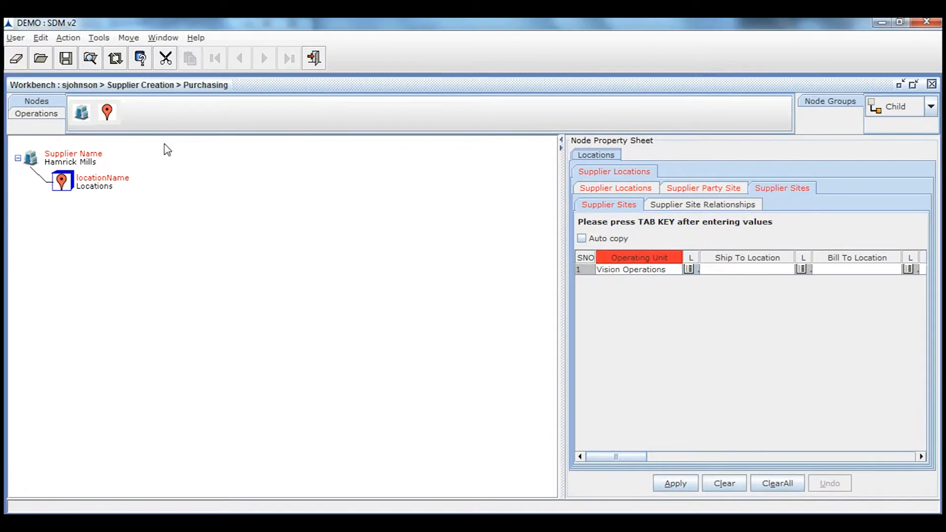
{"action": "left_click", "coordinate": [37, 113]}
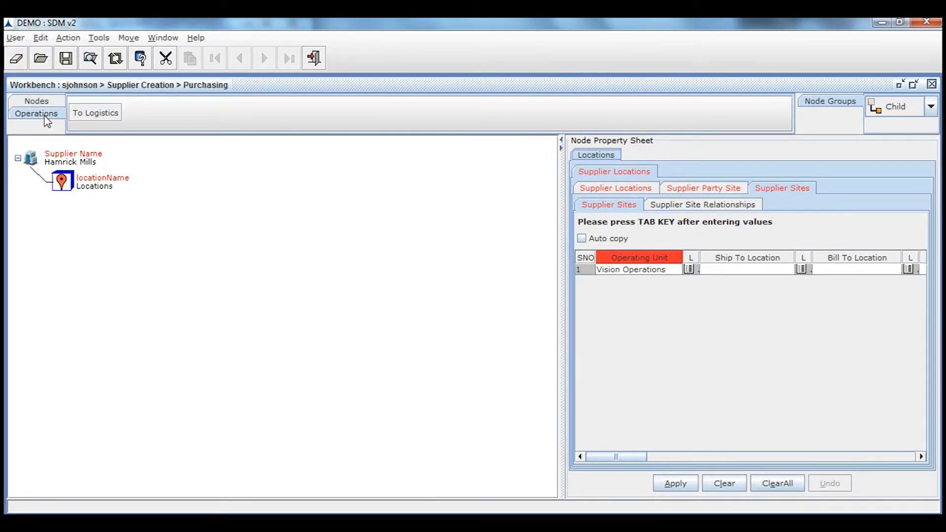
{"action": "left_click", "coordinate": [95, 113]}
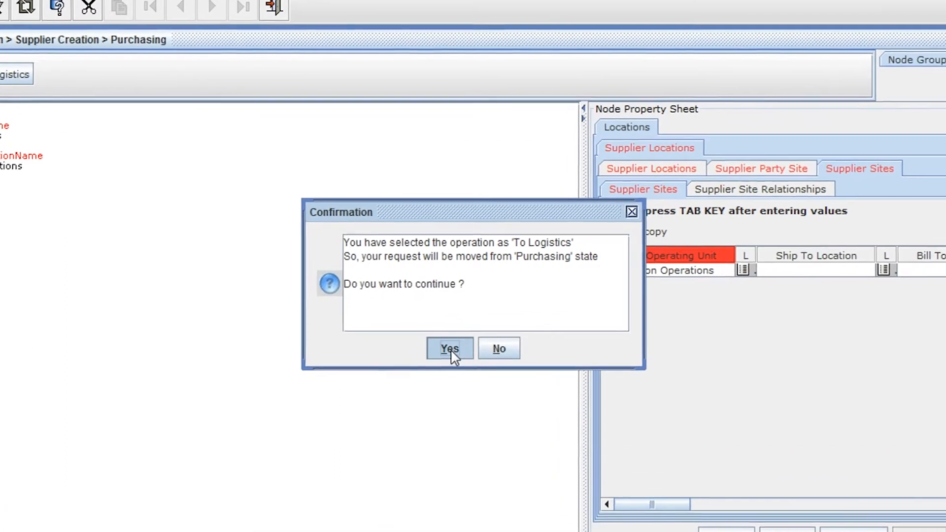
{"action": "left_click", "coordinate": [449, 349]}
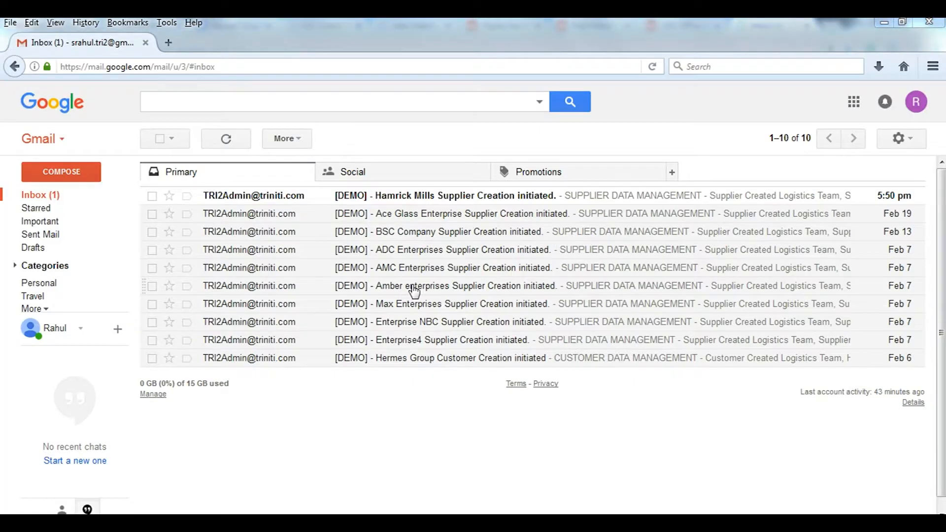
{"action": "mouse_move", "coordinate": [409, 202]}
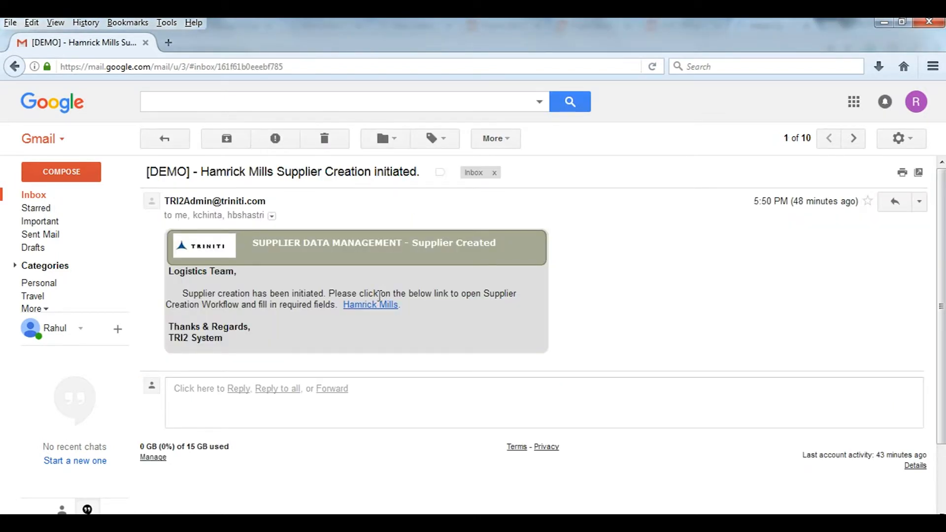
Step: Set Hamrick Mills' Logistics controls to WARNING, 3-Way, REJECT and Standard Receipt
{"action": "left_click", "coordinate": [371, 304]}
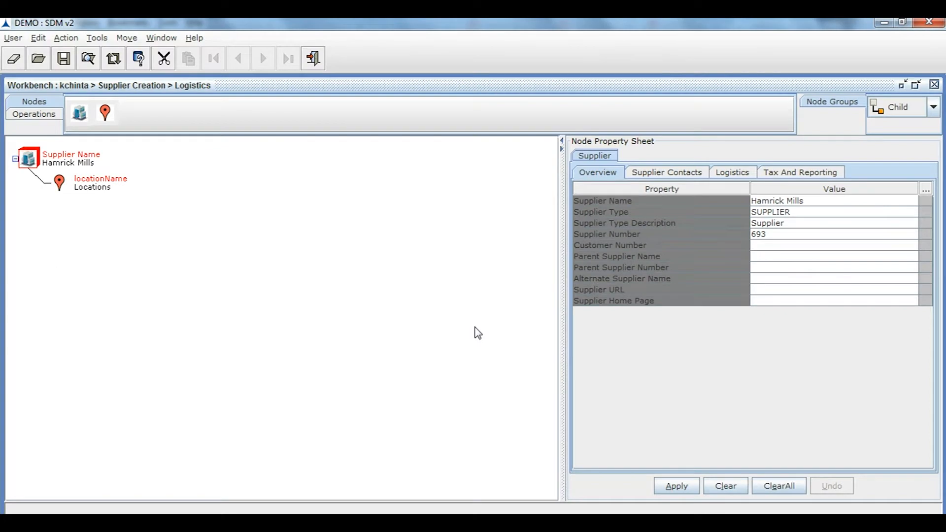
{"action": "left_click", "coordinate": [733, 171]}
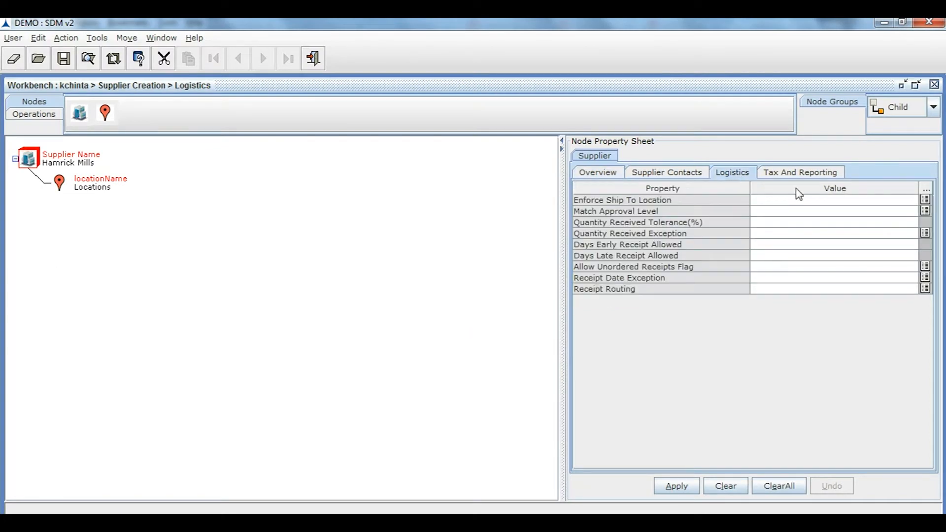
{"action": "left_click", "coordinate": [925, 200]}
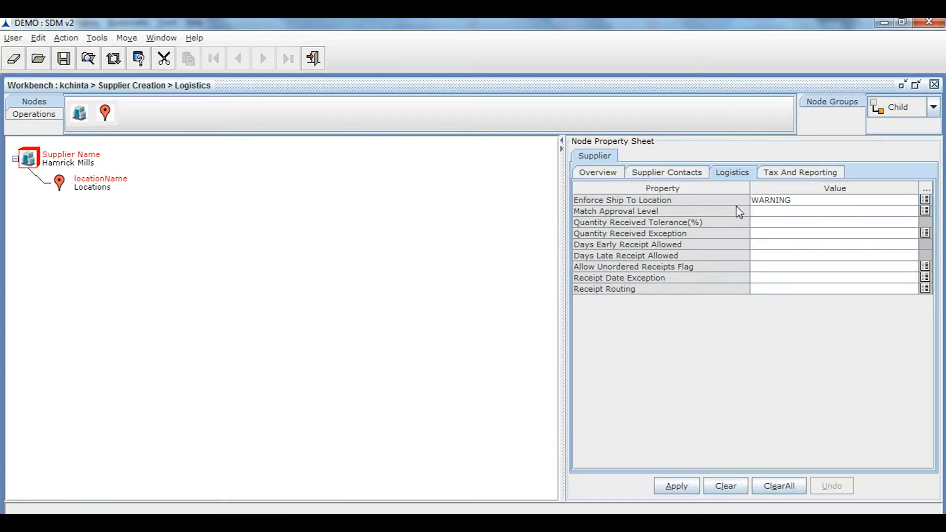
{"action": "left_click", "coordinate": [926, 211]}
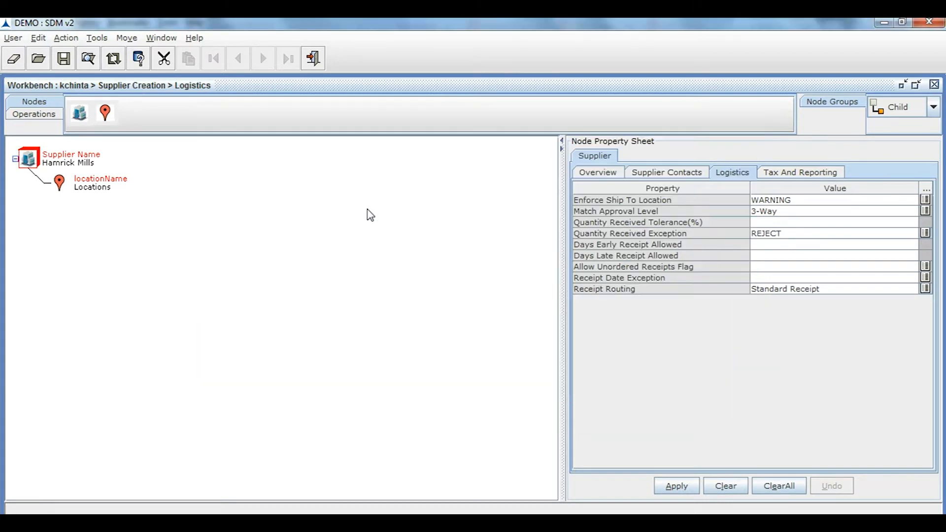
Step: Send the request from Logistics on to Finance and confirm
{"action": "left_click", "coordinate": [35, 114]}
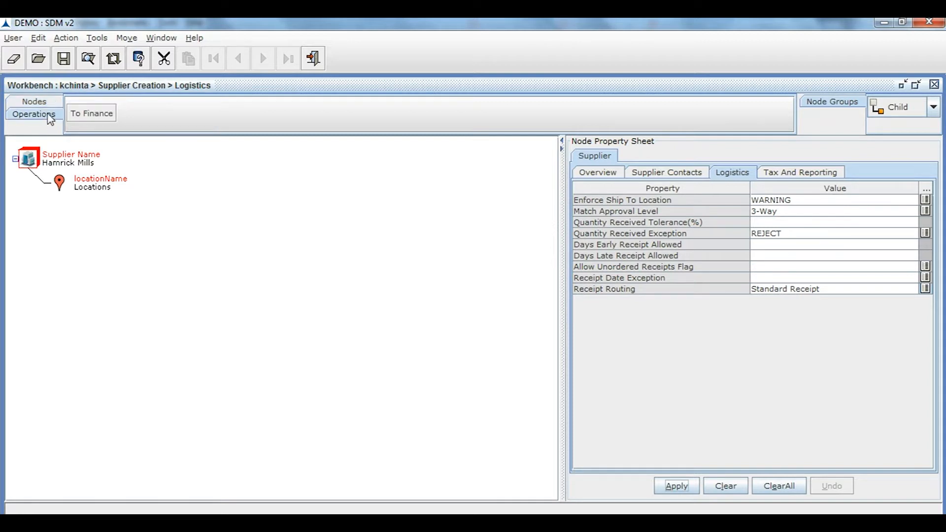
{"action": "left_click", "coordinate": [90, 113]}
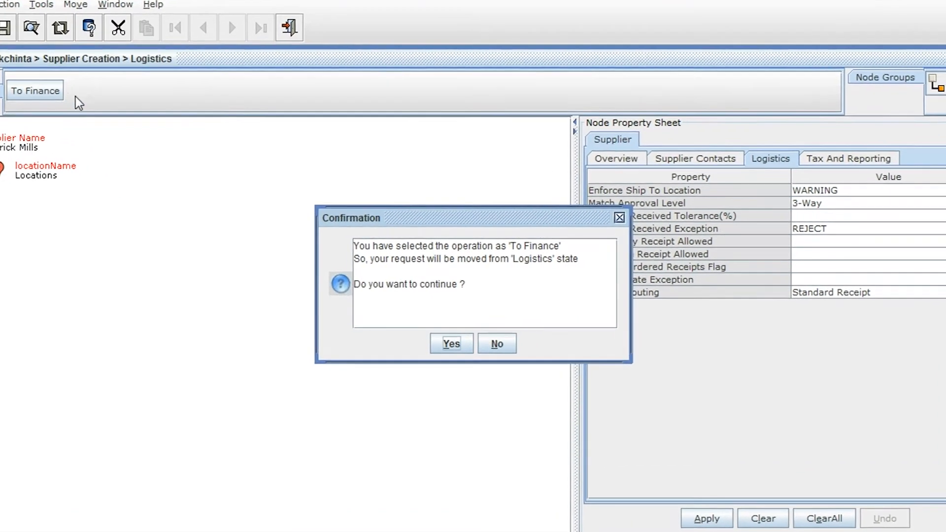
{"action": "left_click", "coordinate": [450, 344]}
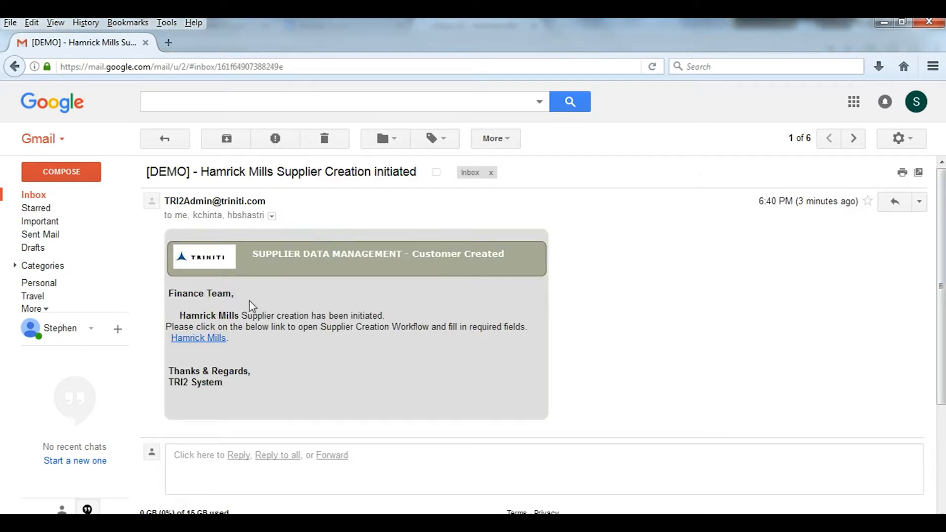
Step: Review Tax And Reporting, then set Finance Invoice Amount Limit 1000 and Reportable At State Level Y
{"action": "left_click", "coordinate": [198, 339]}
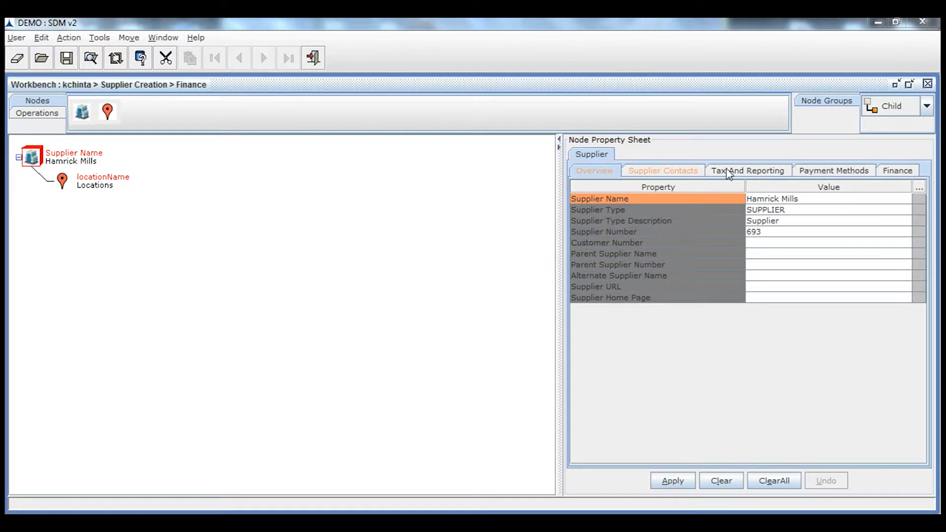
{"action": "mouse_move", "coordinate": [733, 175]}
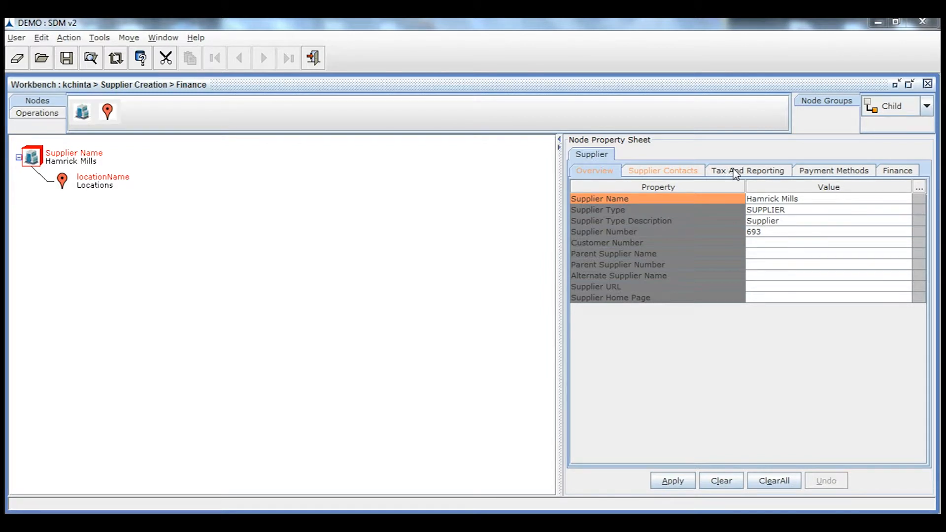
{"action": "left_click", "coordinate": [748, 170]}
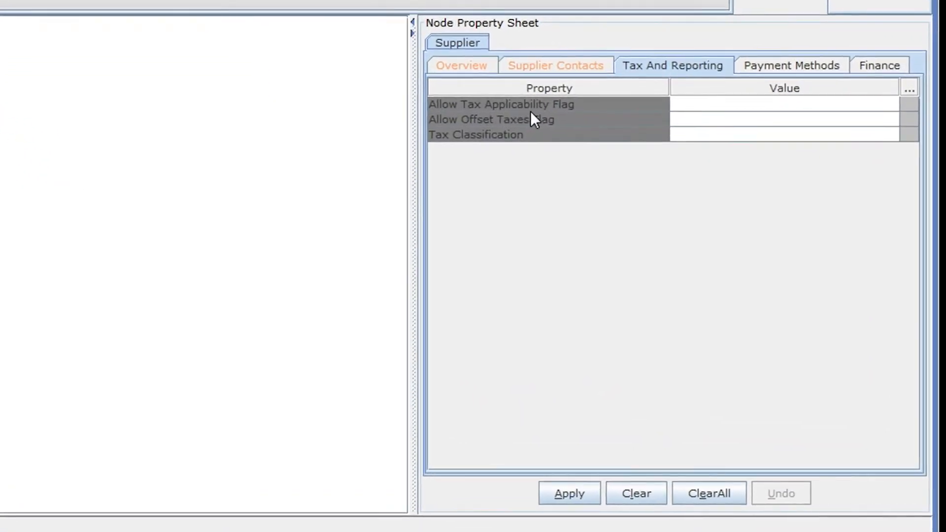
{"action": "mouse_move", "coordinate": [503, 138]}
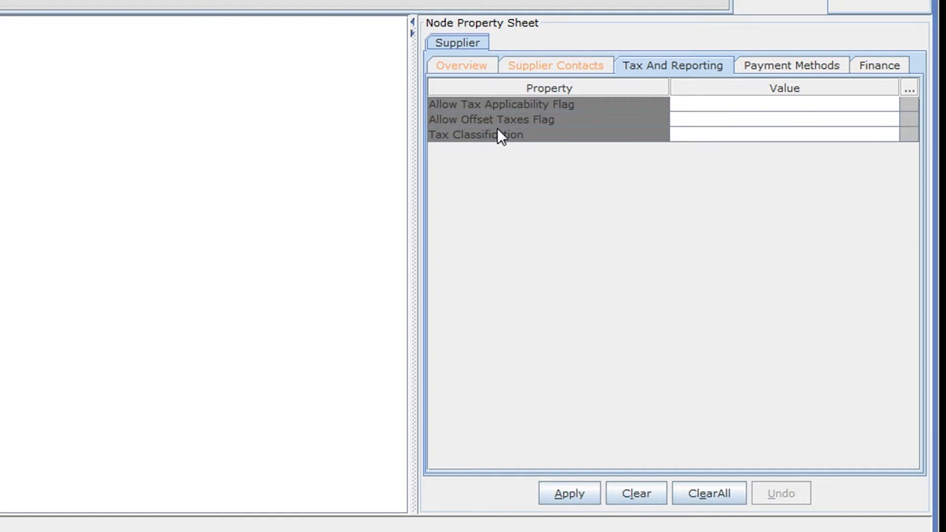
{"action": "mouse_move", "coordinate": [506, 150]}
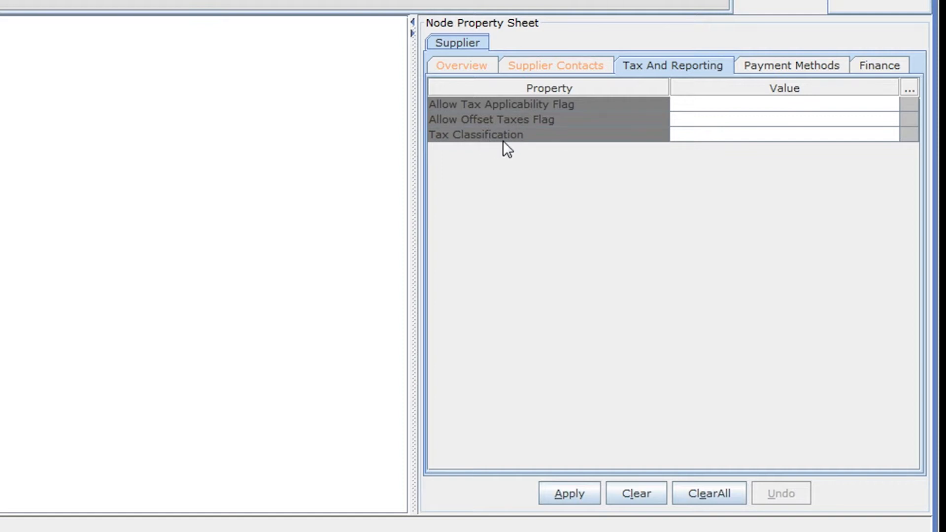
{"action": "mouse_move", "coordinate": [540, 150]}
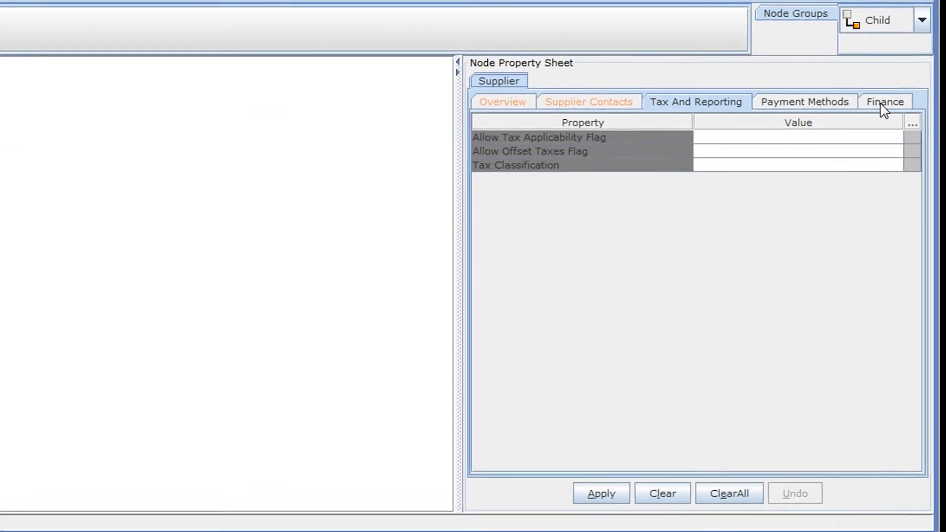
{"action": "left_click", "coordinate": [885, 101]}
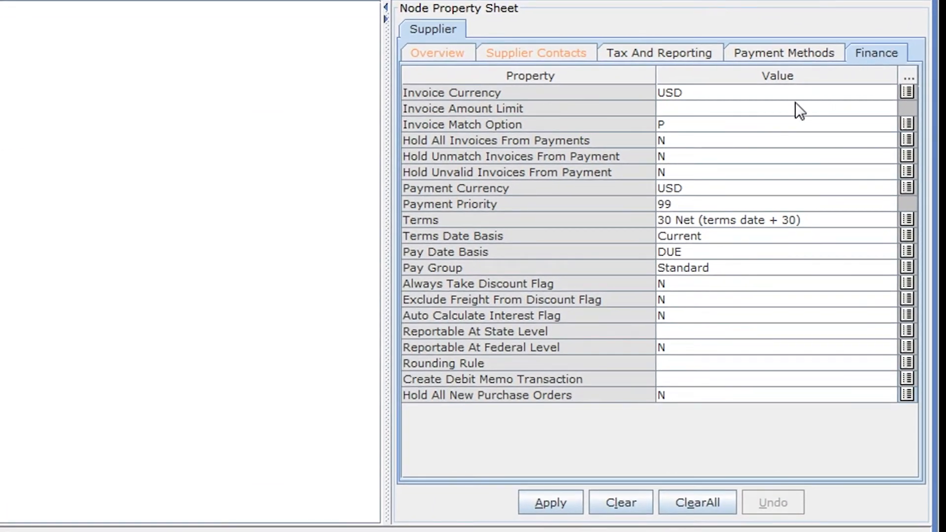
{"action": "type", "text": "100"}
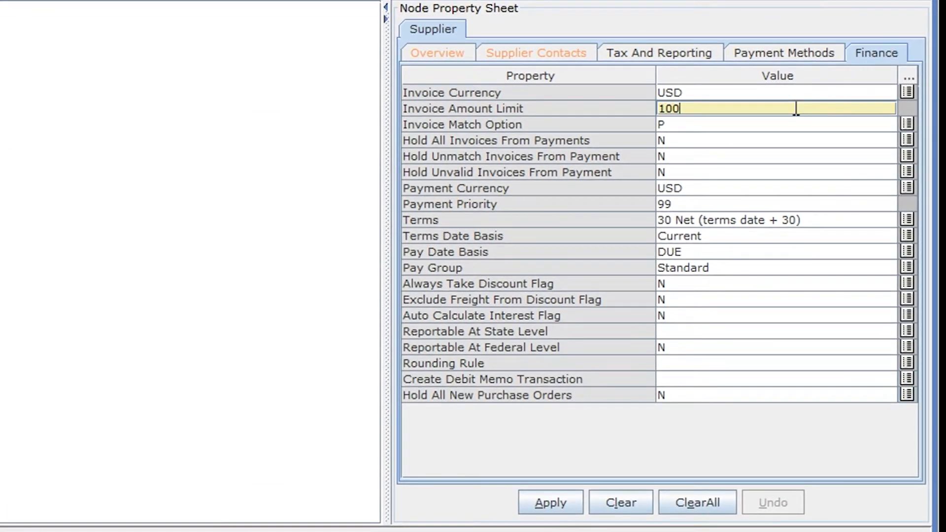
{"action": "type", "text": "0"}
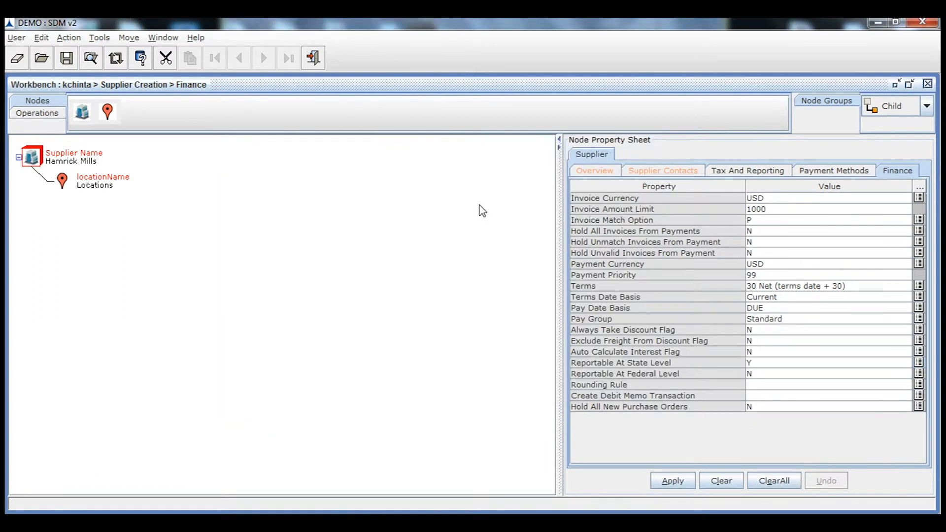
Step: Send Hamrick Mills to Validate Supplier, confirming the move out of Finance and dismissing commit results
{"action": "left_click", "coordinate": [36, 113]}
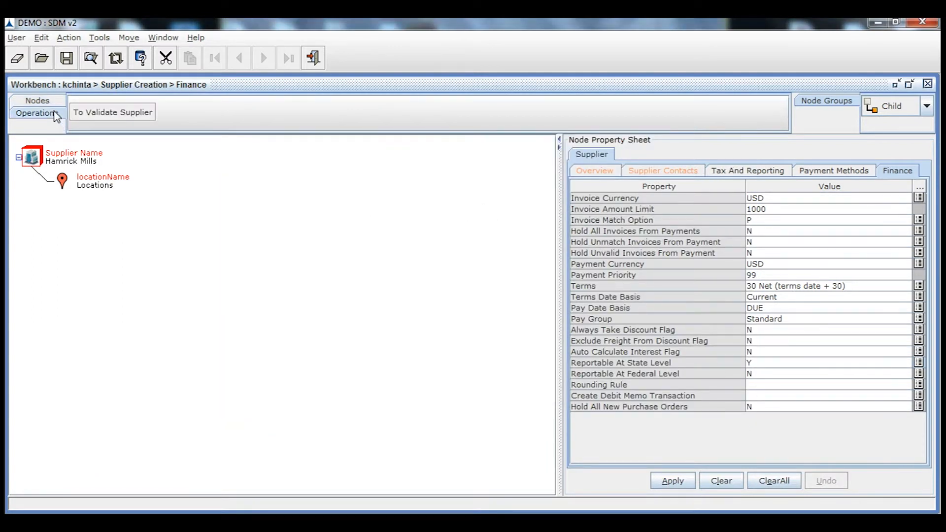
{"action": "left_click", "coordinate": [112, 111]}
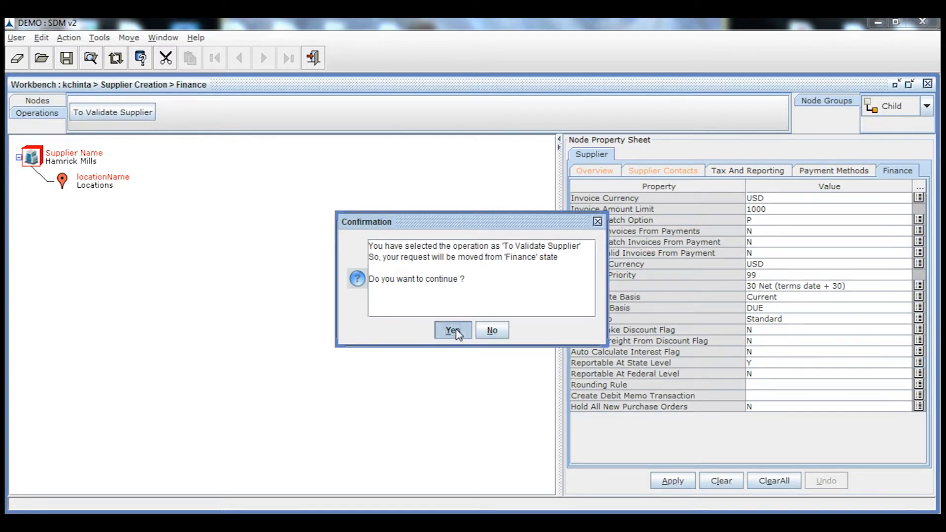
{"action": "left_click", "coordinate": [452, 330]}
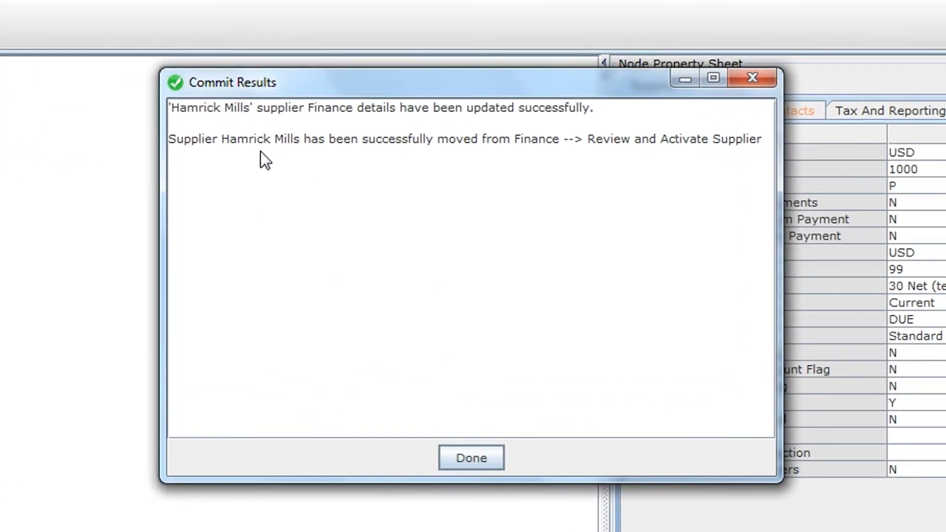
{"action": "mouse_move", "coordinate": [738, 162]}
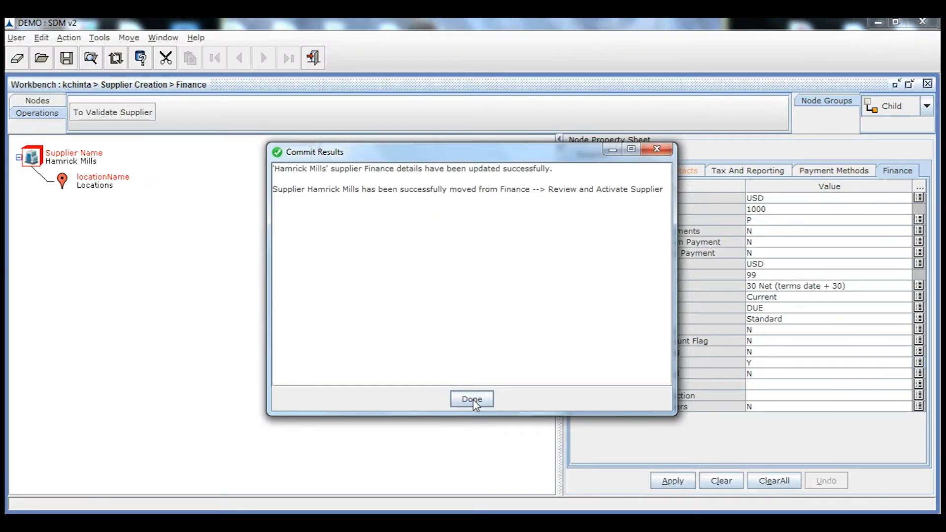
{"action": "left_click", "coordinate": [471, 399]}
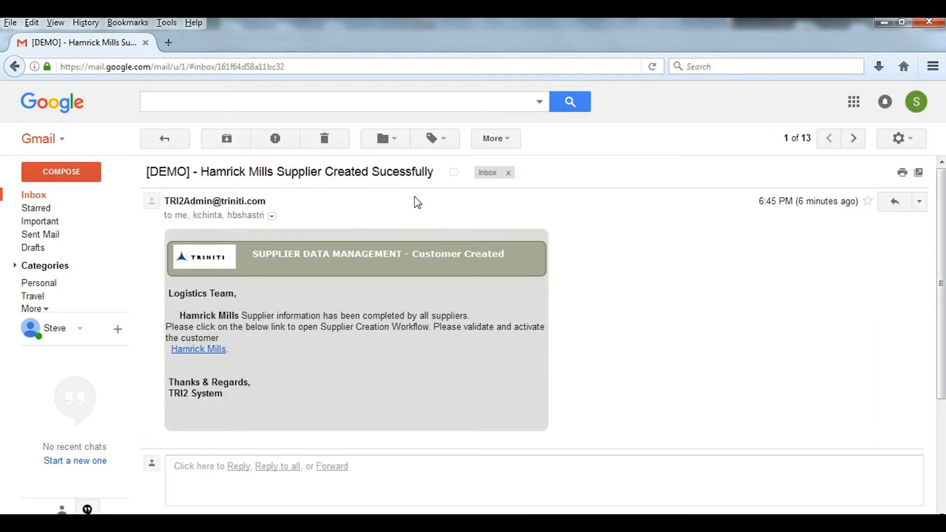
{"action": "mouse_move", "coordinate": [198, 349]}
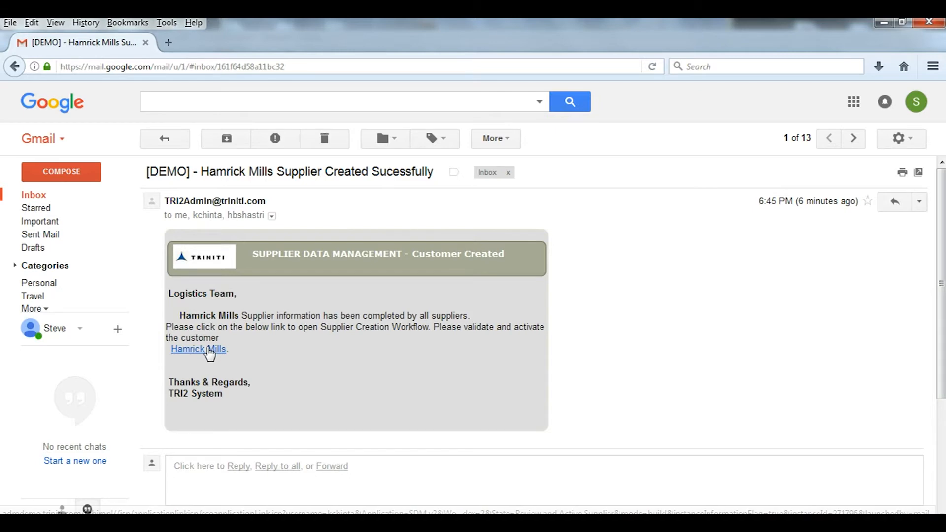
Step: Reopen the Hamrick Mills workflow from the Gmail notification link
{"action": "left_click", "coordinate": [198, 349]}
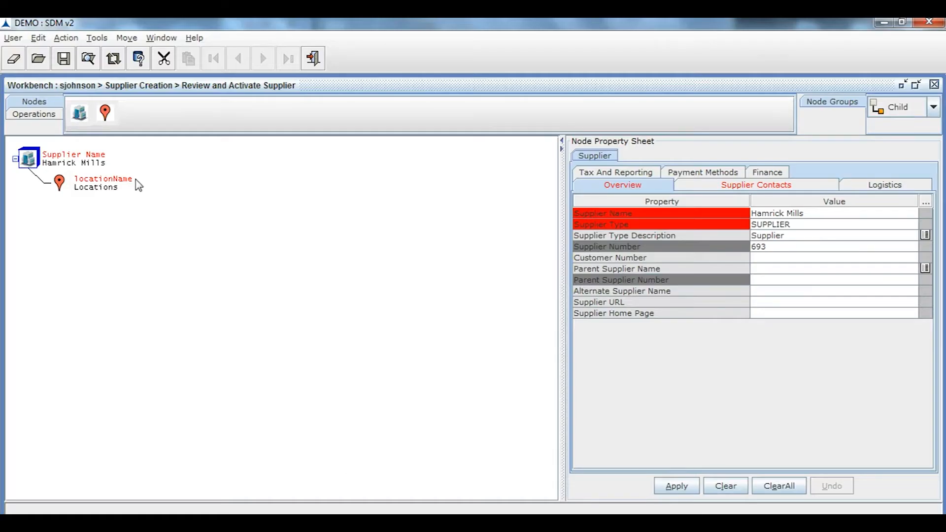
Step: Activate the Hamrick Mills supplier record in Oracle, confirm, and dismiss the commit results
{"action": "left_click", "coordinate": [33, 114]}
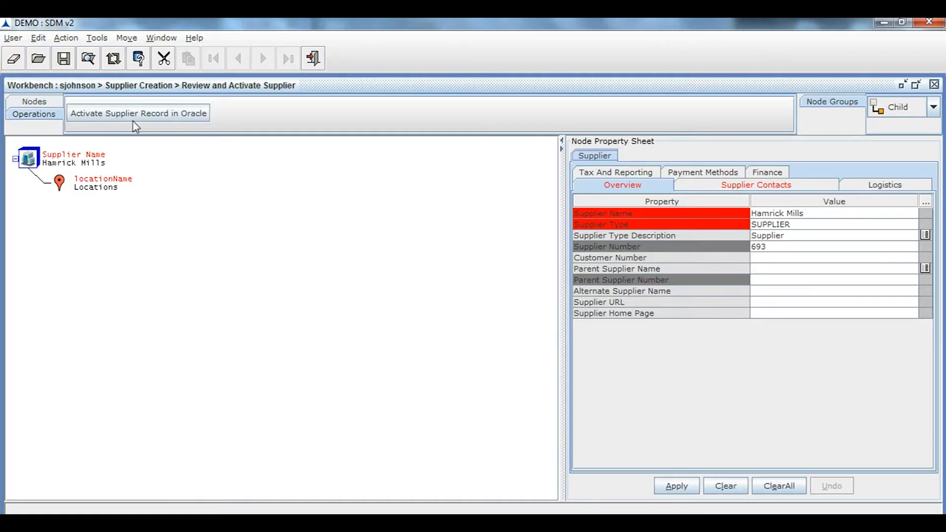
{"action": "left_click", "coordinate": [138, 112]}
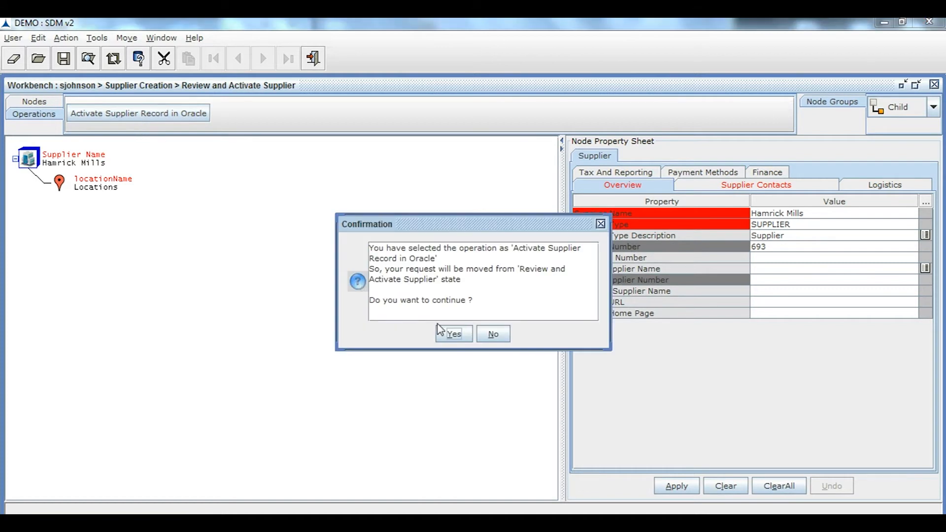
{"action": "left_click", "coordinate": [453, 335]}
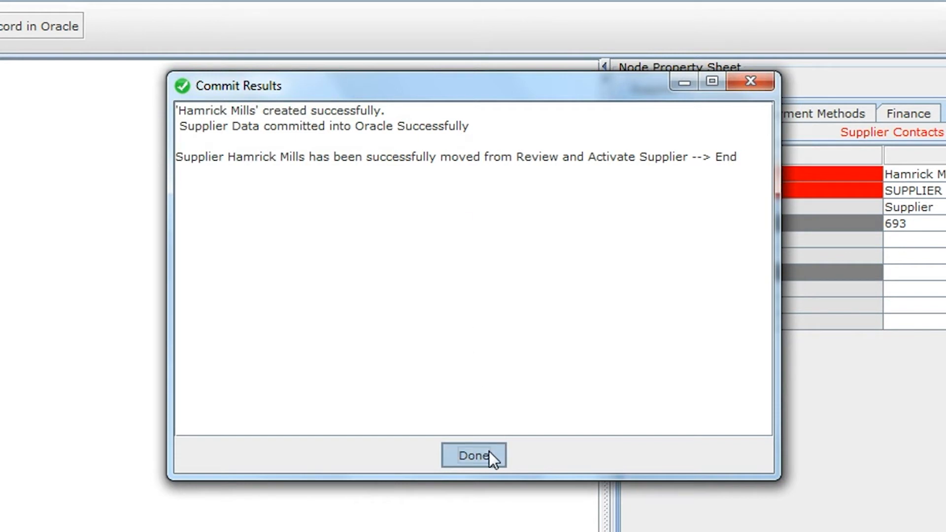
{"action": "left_click", "coordinate": [473, 456]}
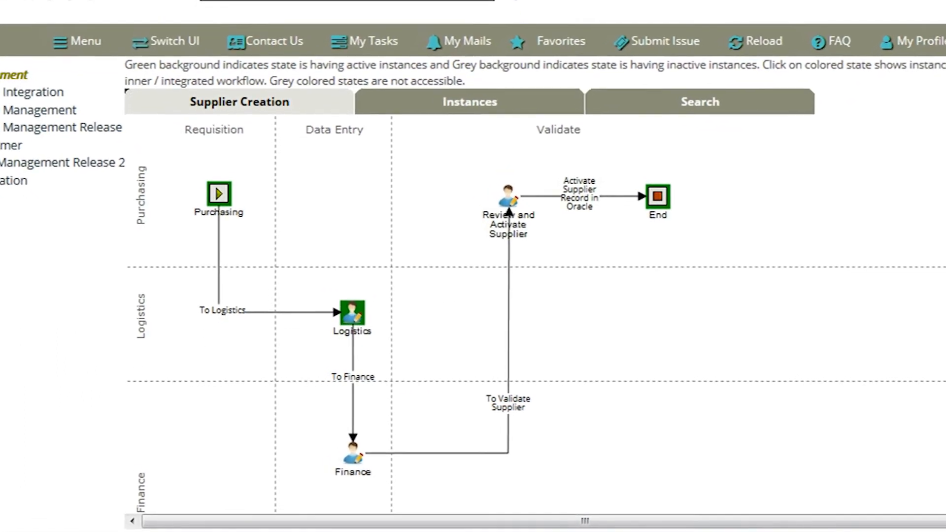
Step: Scroll the Supplier Creation workflow diagram showing Purchasing, Logistics, Finance through review to End
{"action": "scroll", "scroll_direction": "up", "scroll_amount": 3}
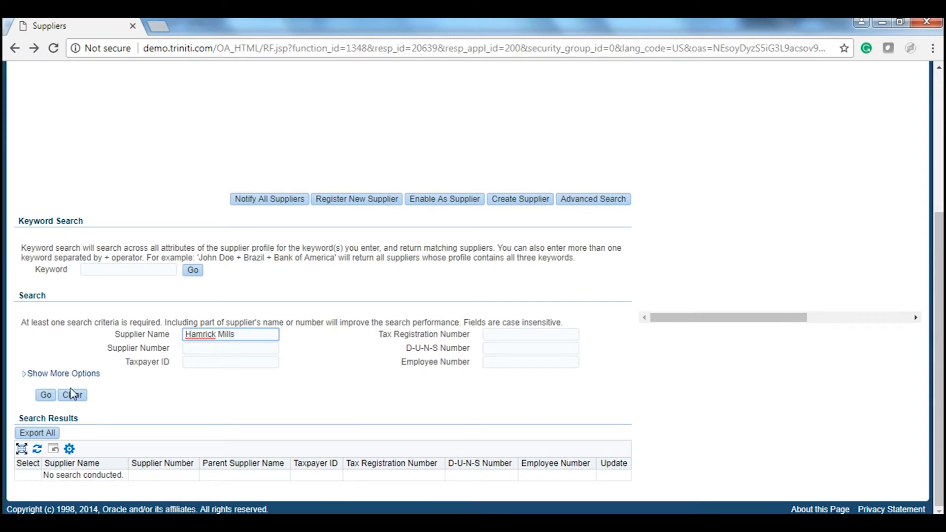
Step: Search Hamrick Mills and open its Quick Update record 693 with Gaffney and USA sites
{"action": "left_click", "coordinate": [45, 394]}
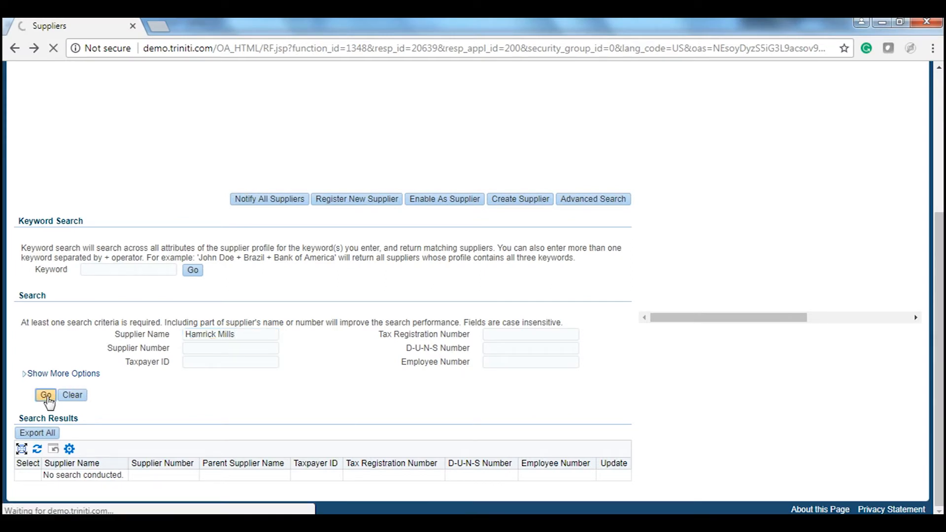
{"action": "left_click", "coordinate": [44, 394]}
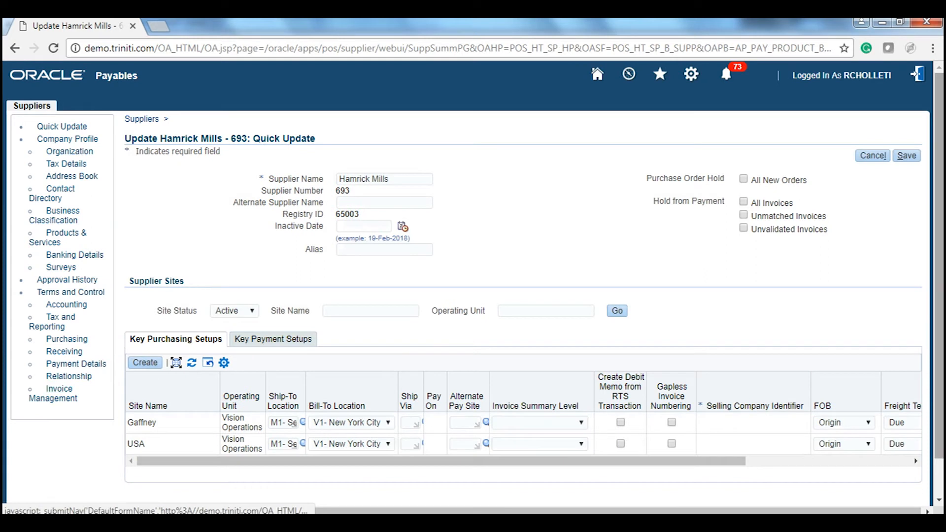
{"action": "scroll", "scroll_direction": "down", "scroll_amount": 3}
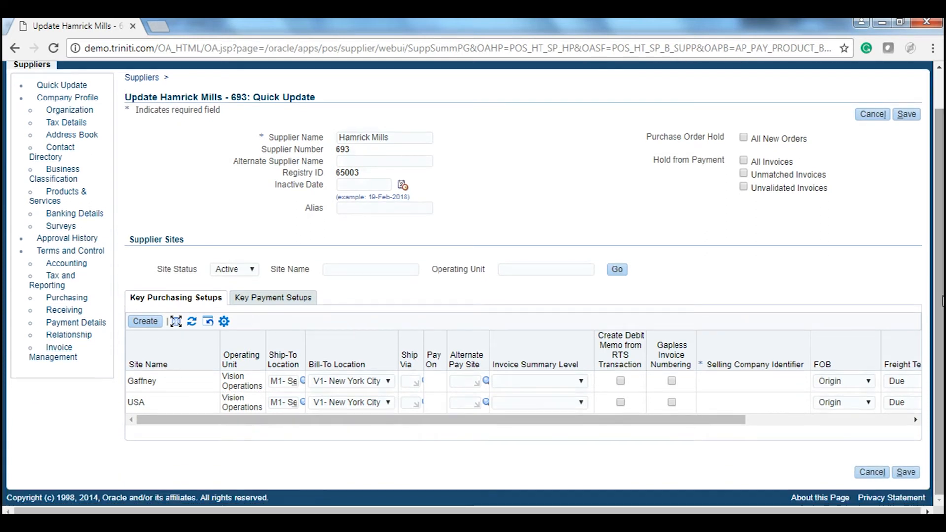
{"action": "mouse_move", "coordinate": [303, 388]}
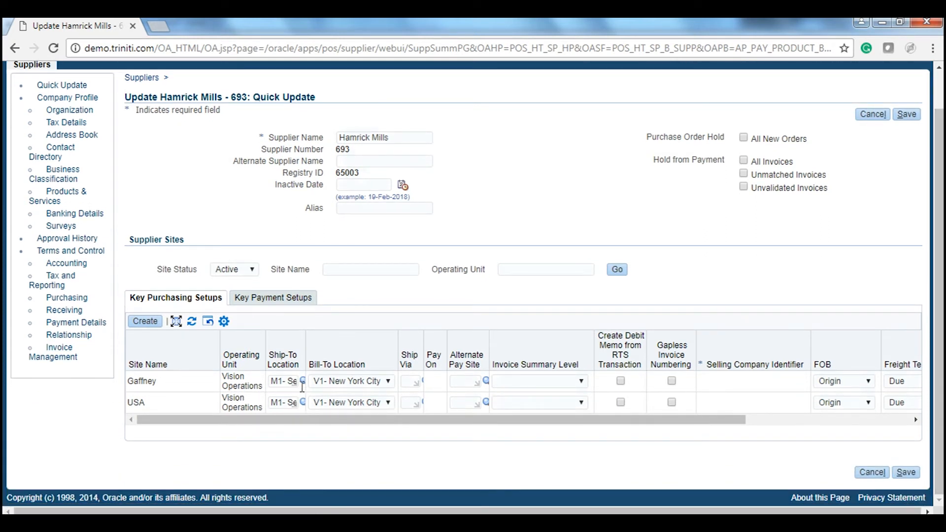
{"action": "mouse_move", "coordinate": [414, 419]}
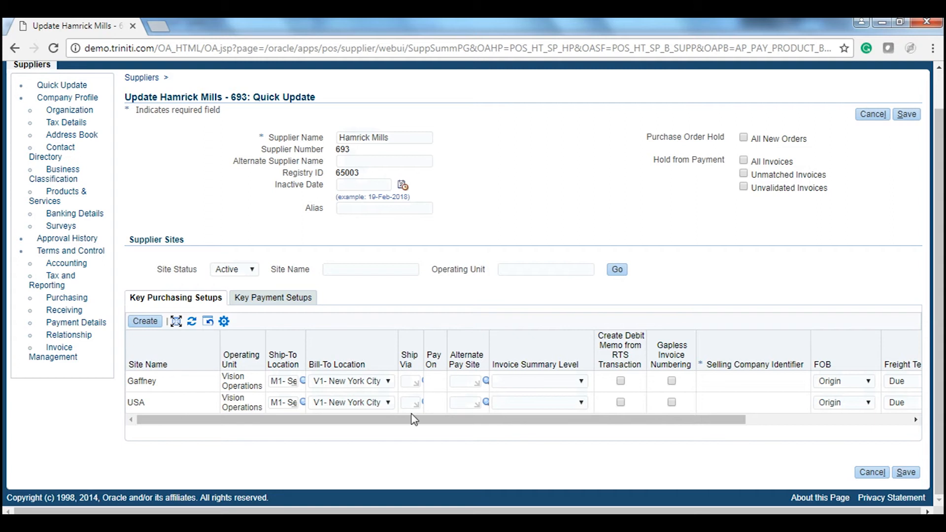